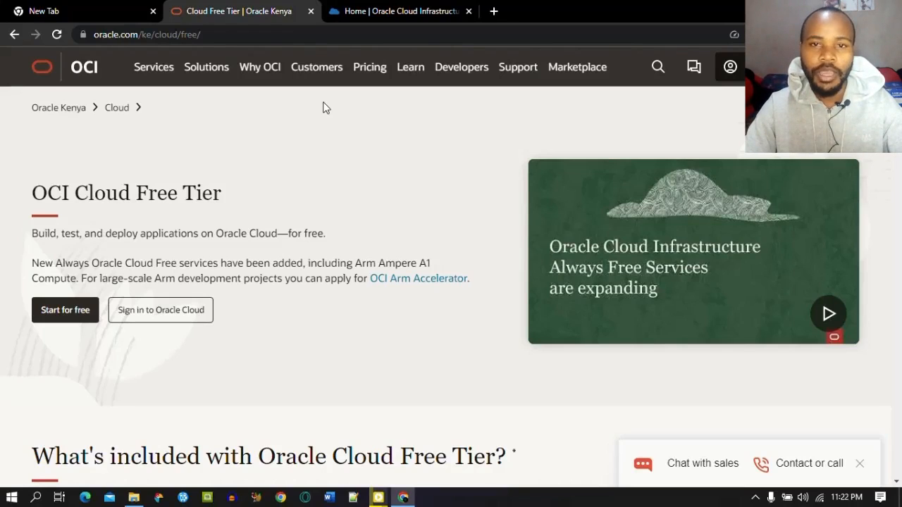
pyautogui.moveTo(346, 155)
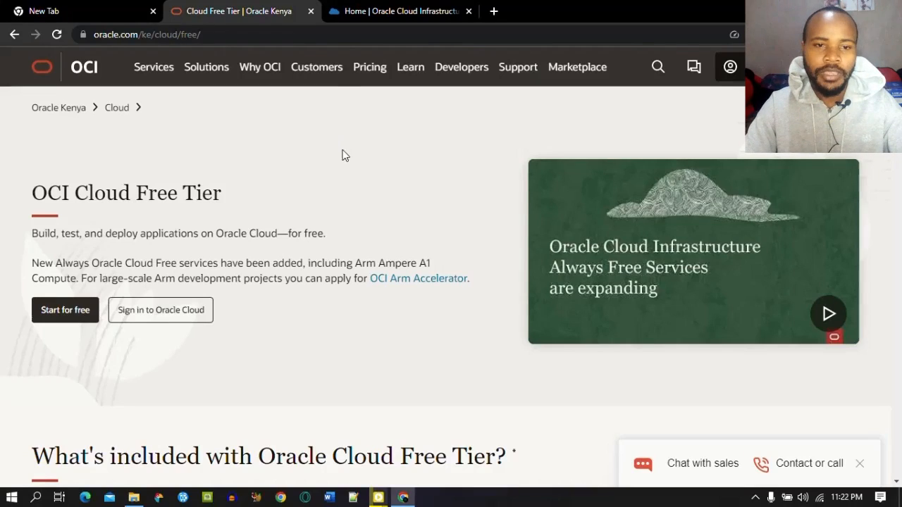
# Step: From the Google results for 'oracle cloud', open the 'Cloud Free Tier | Oracle Kenya' page
pyautogui.click(82, 11)
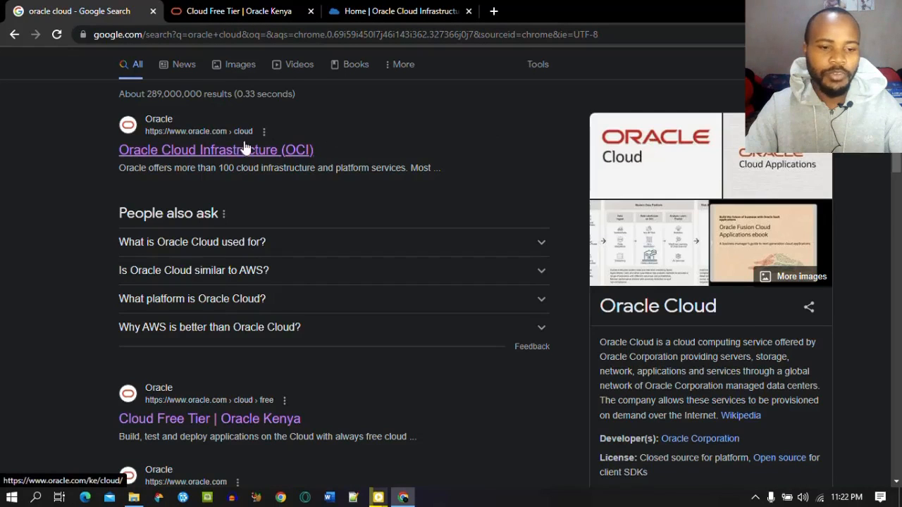
pyautogui.scroll(-3)
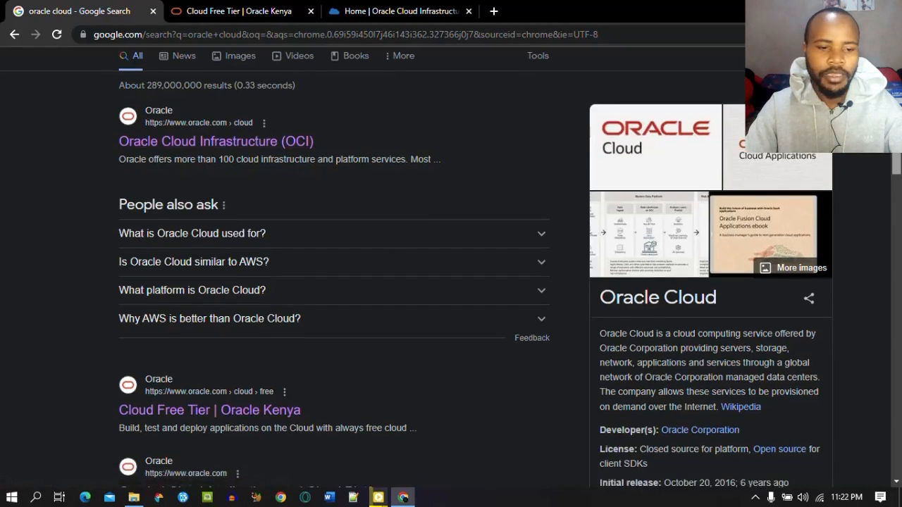
pyautogui.scroll(-3)
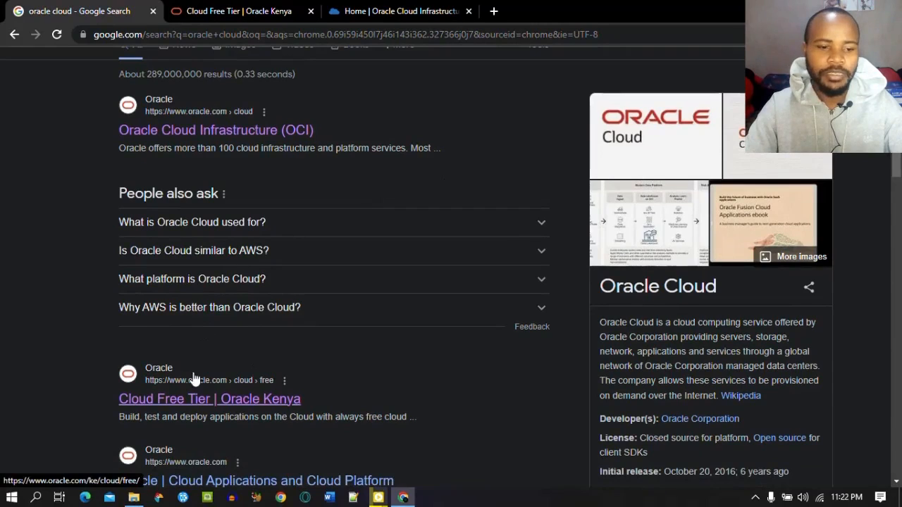
pyautogui.moveTo(87, 316)
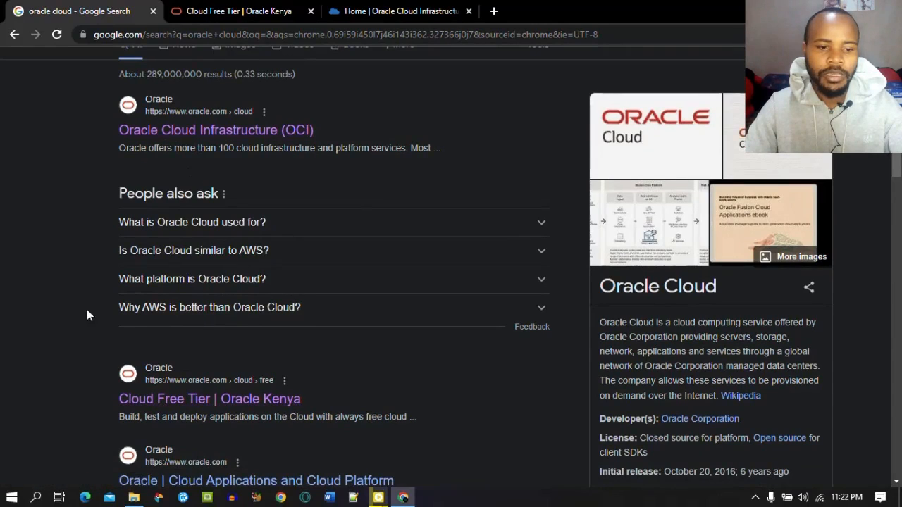
pyautogui.moveTo(209, 398)
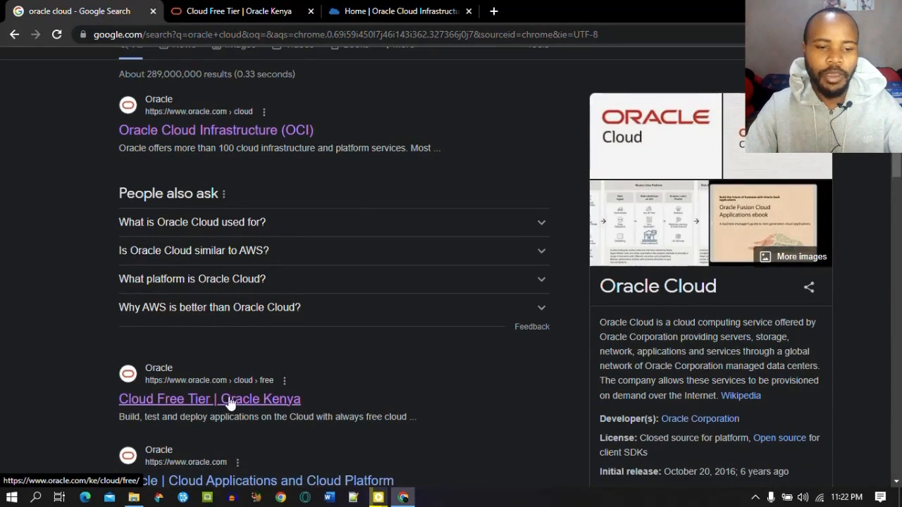
pyautogui.click(209, 399)
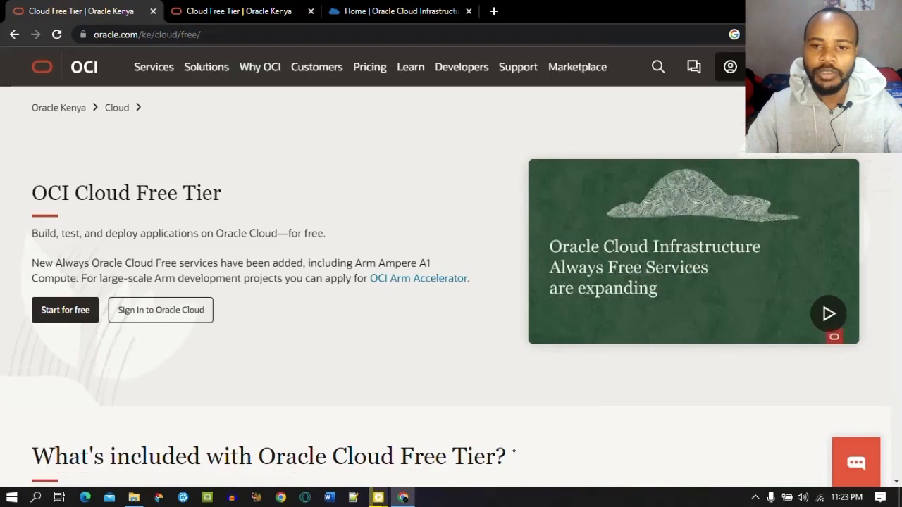
pyautogui.moveTo(339, 194)
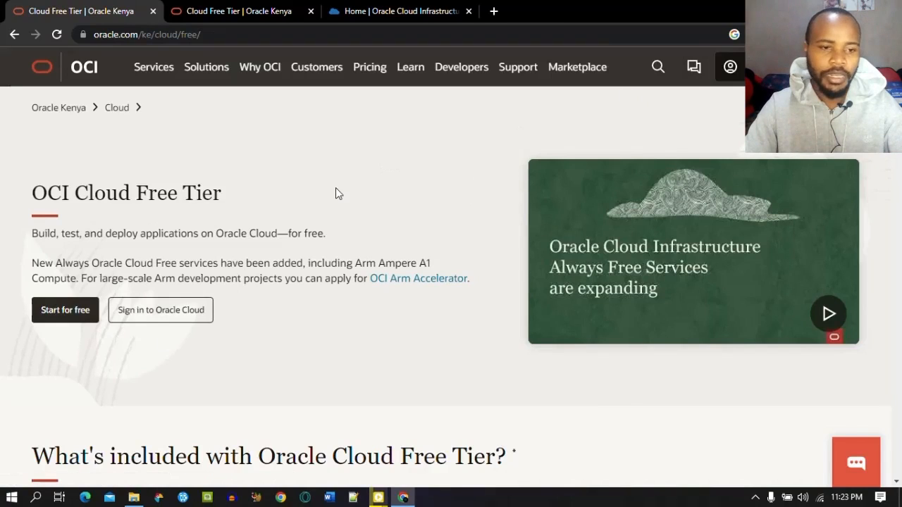
pyautogui.moveTo(79, 327)
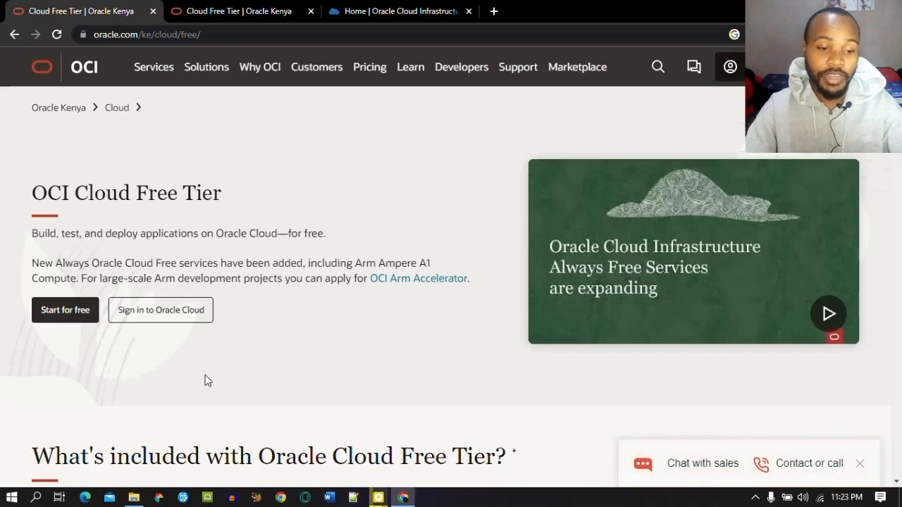
# Step: Start the free signup, fill country, name and email, and tick the 'I am human' check
pyautogui.click(65, 310)
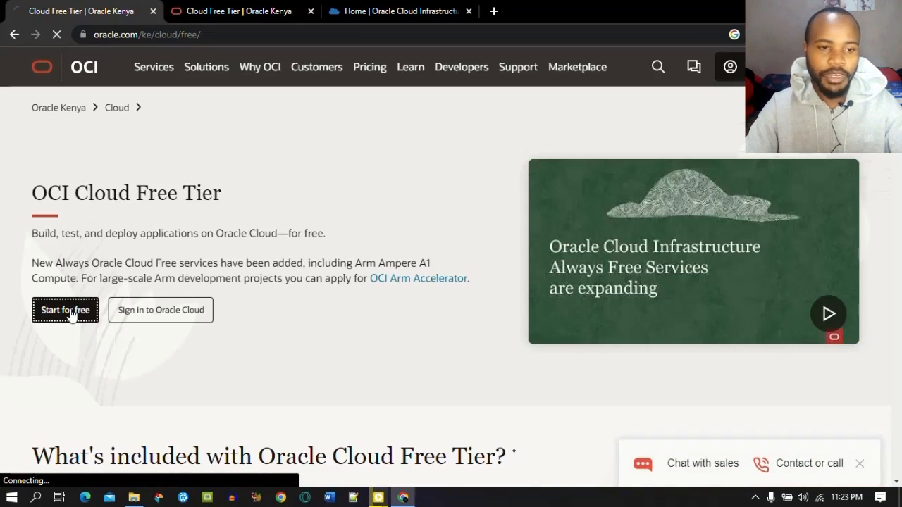
pyautogui.click(65, 310)
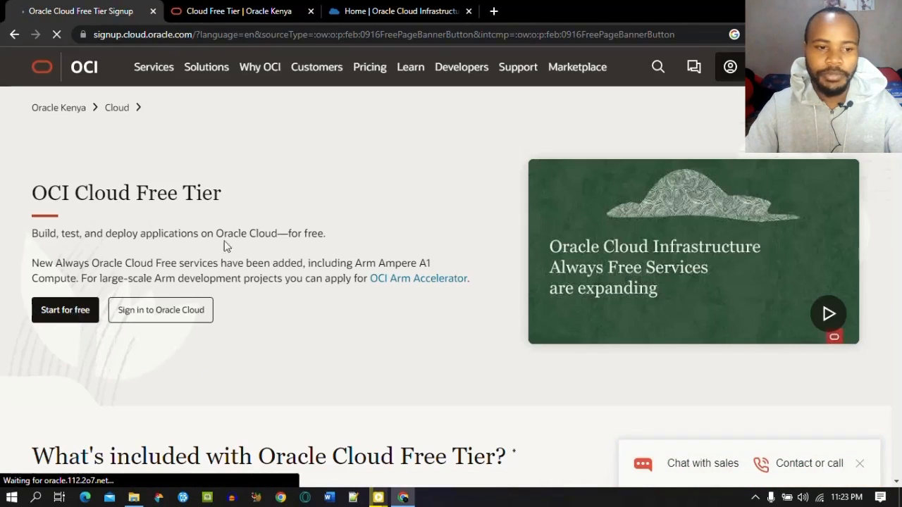
pyautogui.click(65, 310)
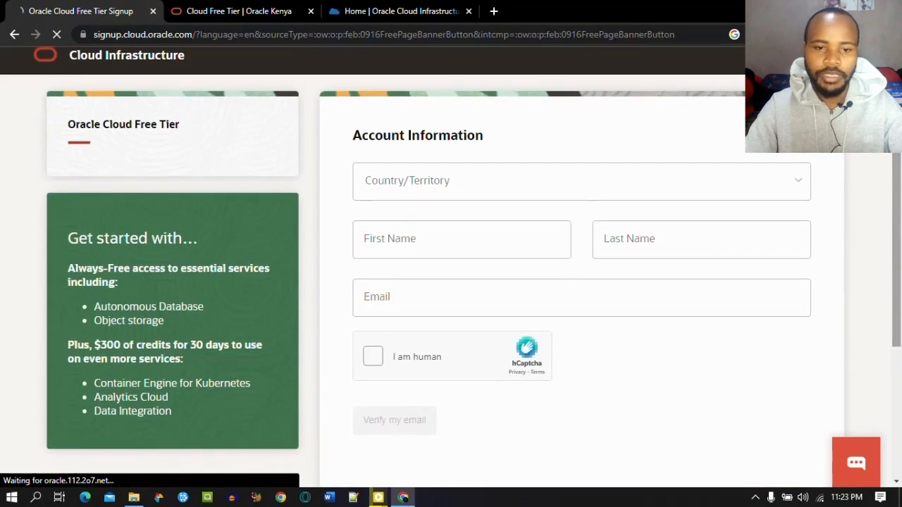
pyautogui.moveTo(651, 201)
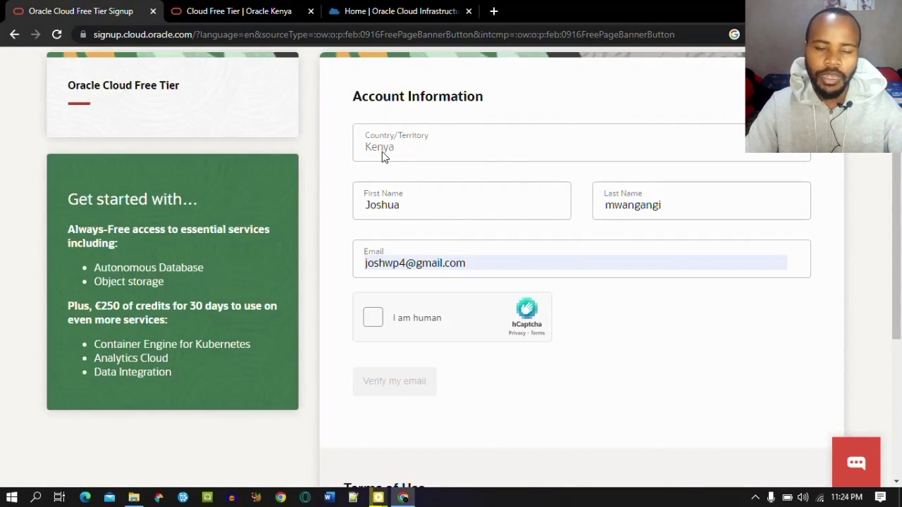
pyautogui.moveTo(662, 228)
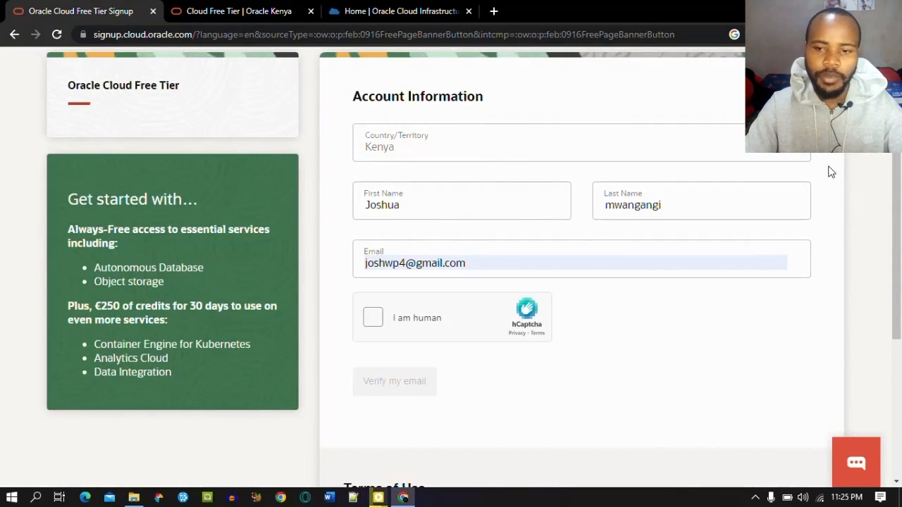
pyautogui.scroll(-3)
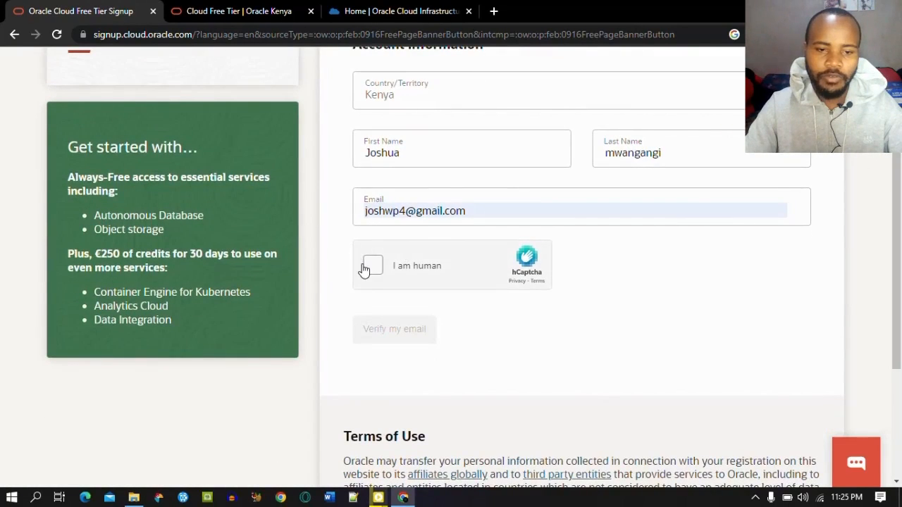
pyautogui.click(372, 265)
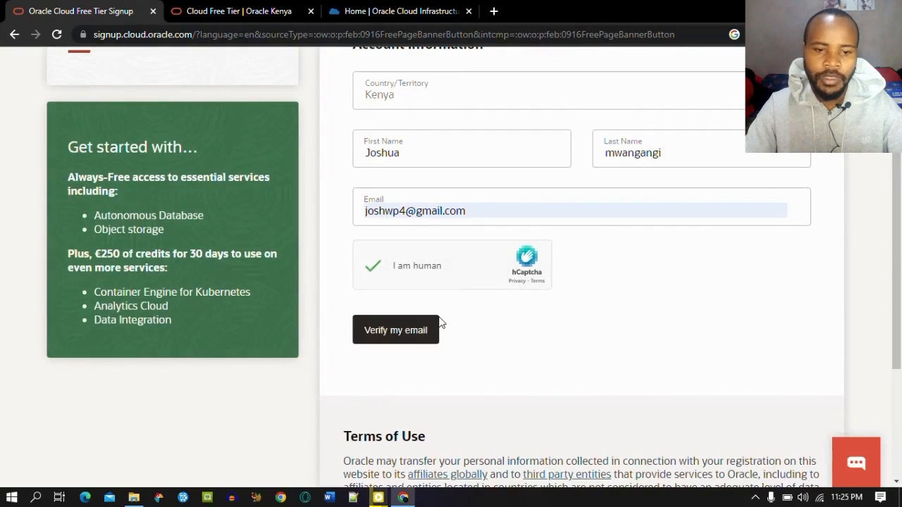
pyautogui.moveTo(386, 338)
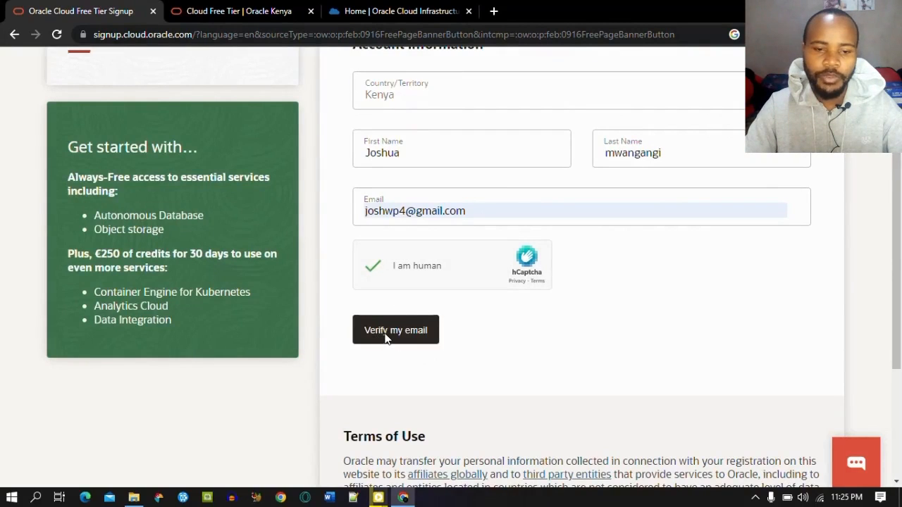
pyautogui.moveTo(169, 469)
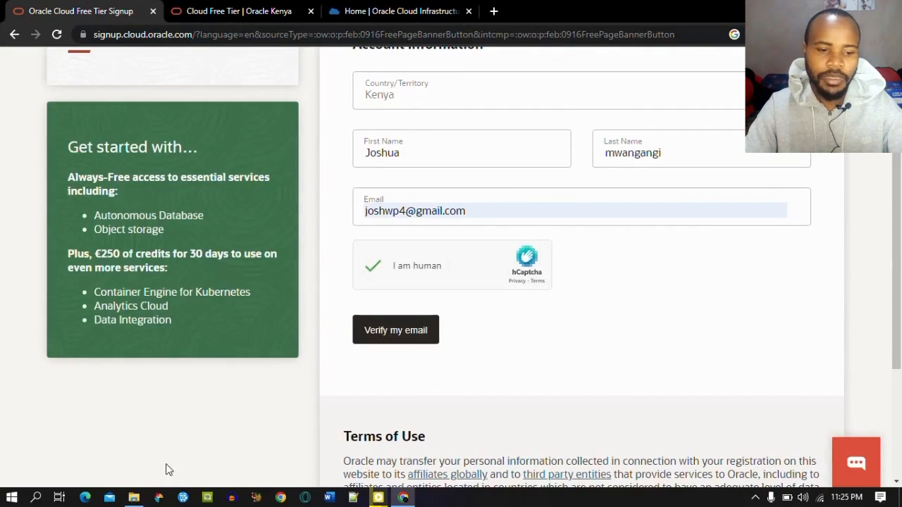
# Step: Refresh the inbox, open Oracle's 'Verify your email' message and follow its Verify email link
pyautogui.click(394, 330)
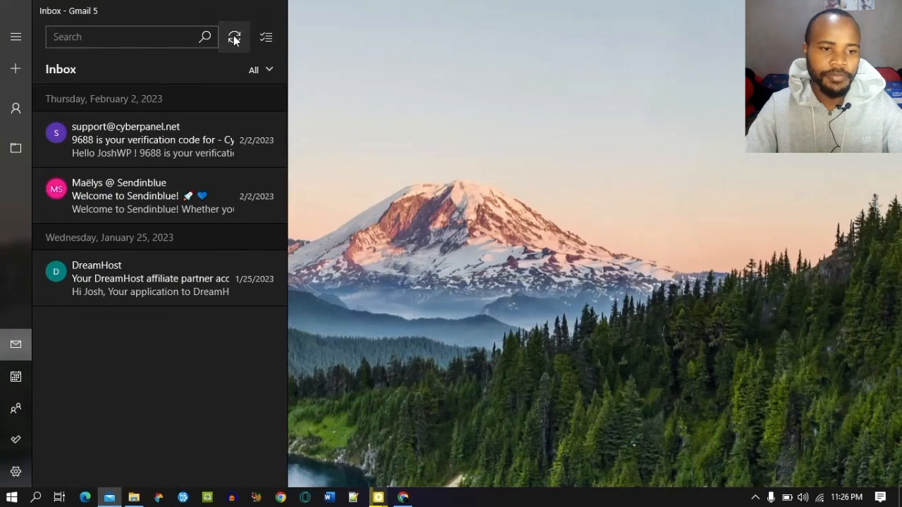
pyautogui.click(234, 37)
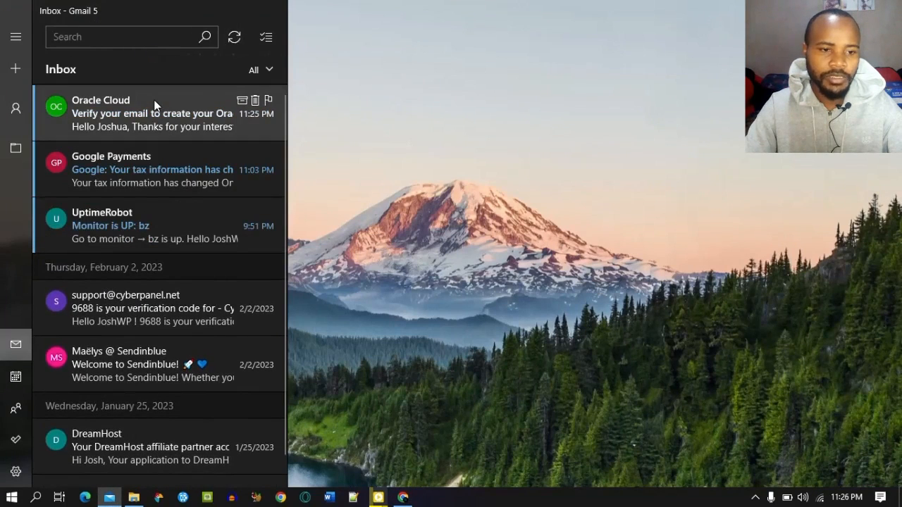
pyautogui.click(152, 113)
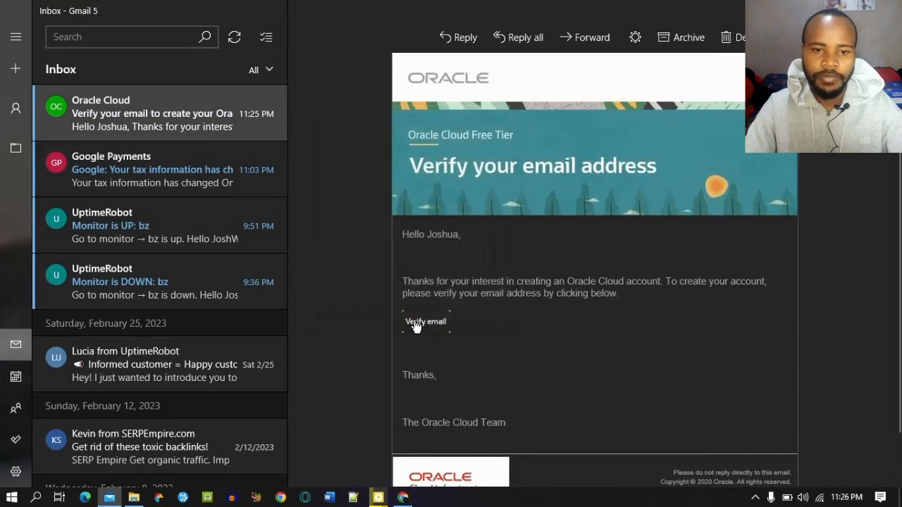
pyautogui.click(425, 322)
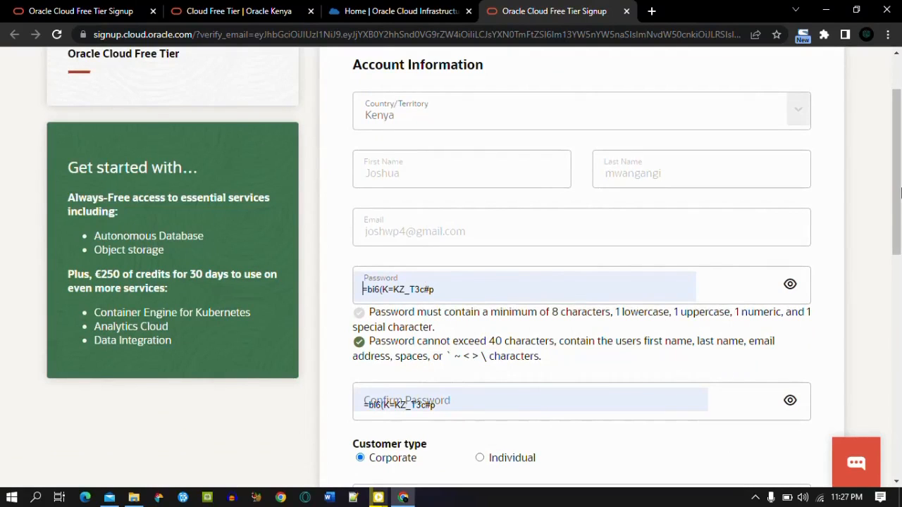
# Step: Select Individual as customer type and trim the last character of the Cloud Account Name
pyautogui.scroll(-3)
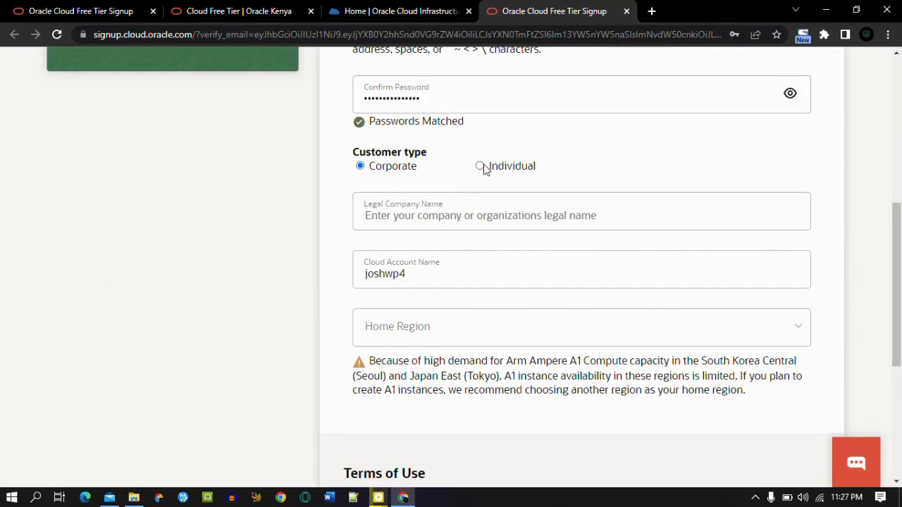
pyautogui.click(479, 166)
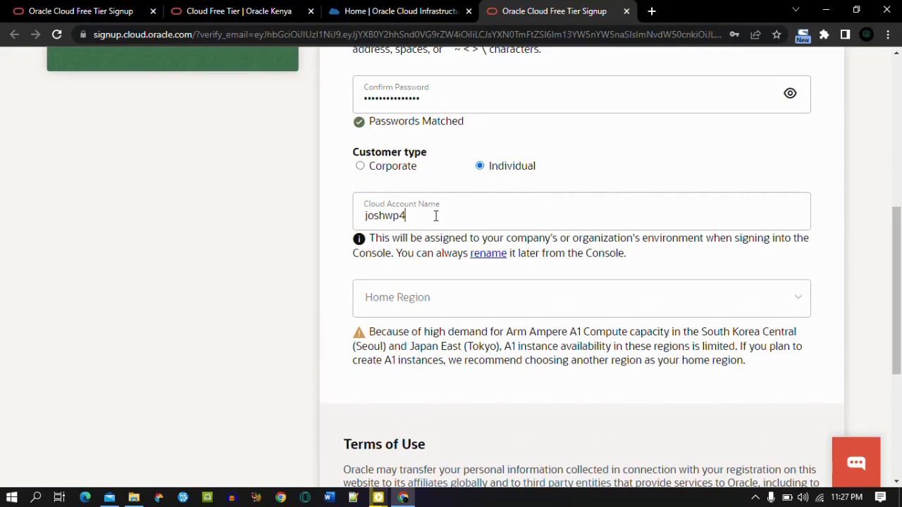
pyautogui.press('Backspace')
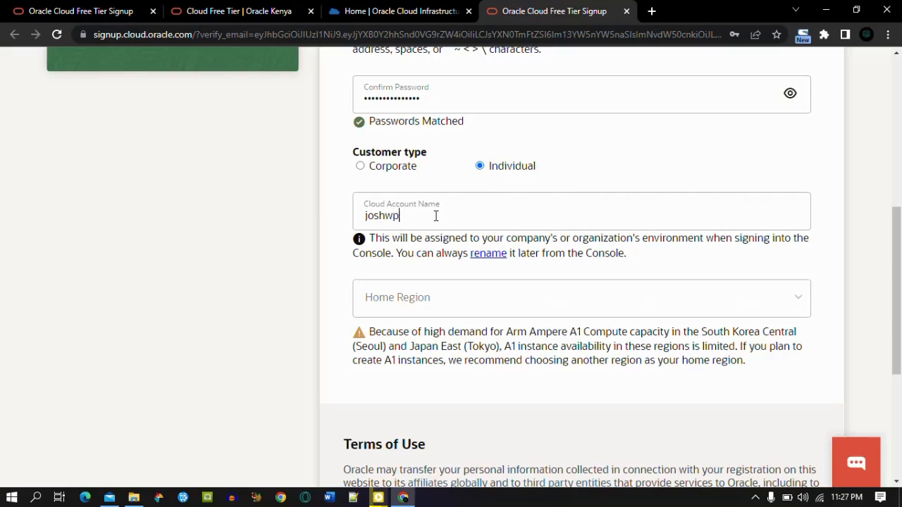
pyautogui.moveTo(809, 322)
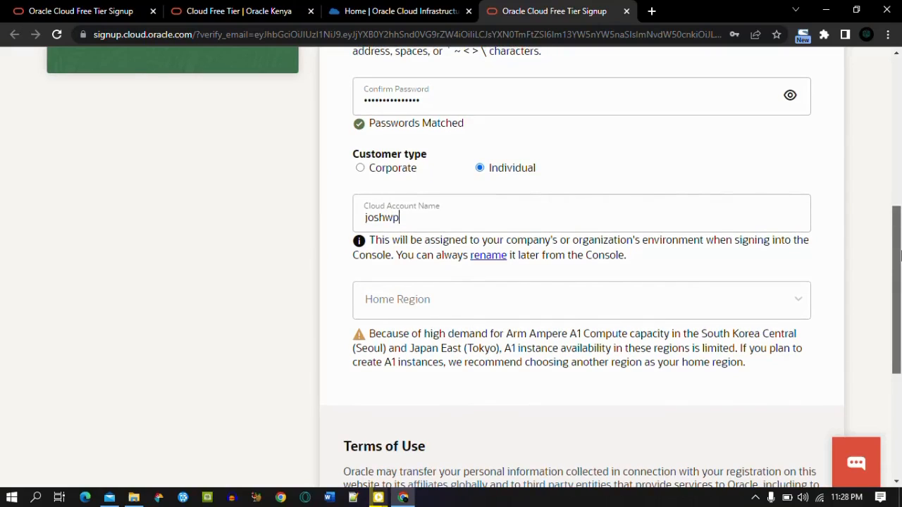
pyautogui.scroll(-3)
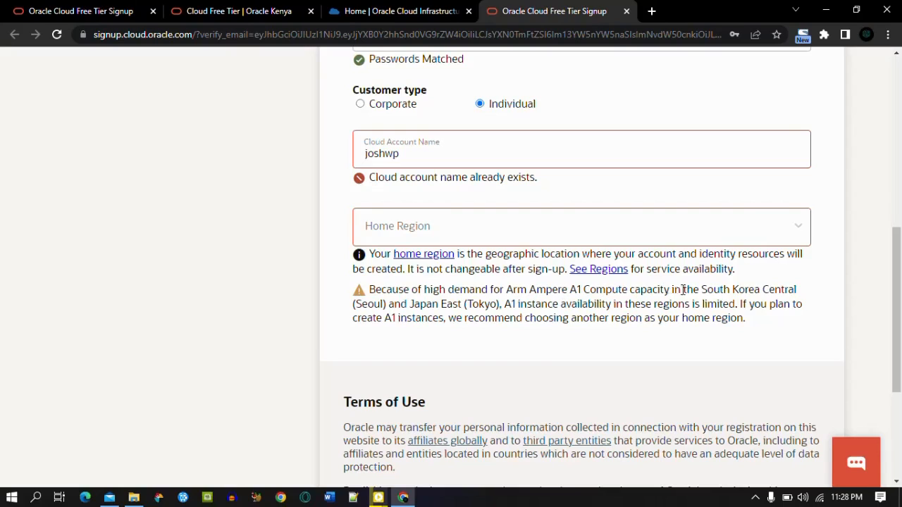
pyautogui.moveTo(377, 307)
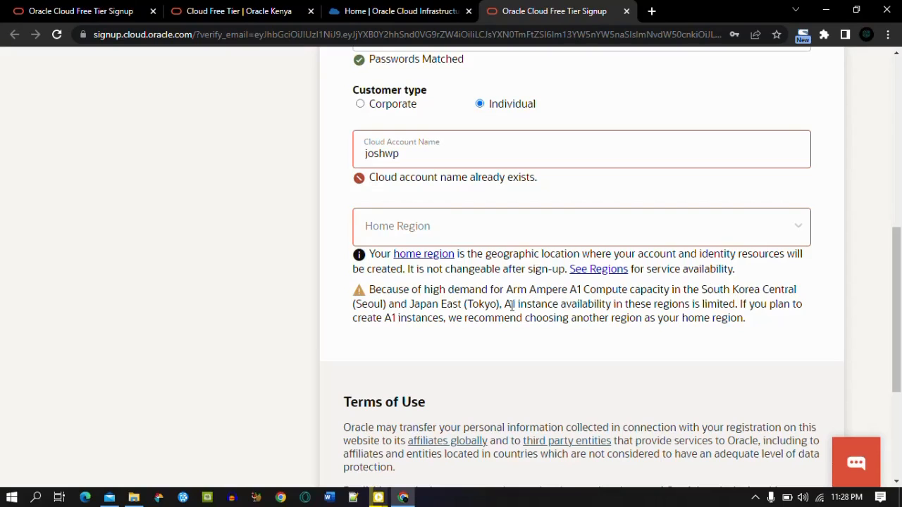
pyautogui.moveTo(718, 318)
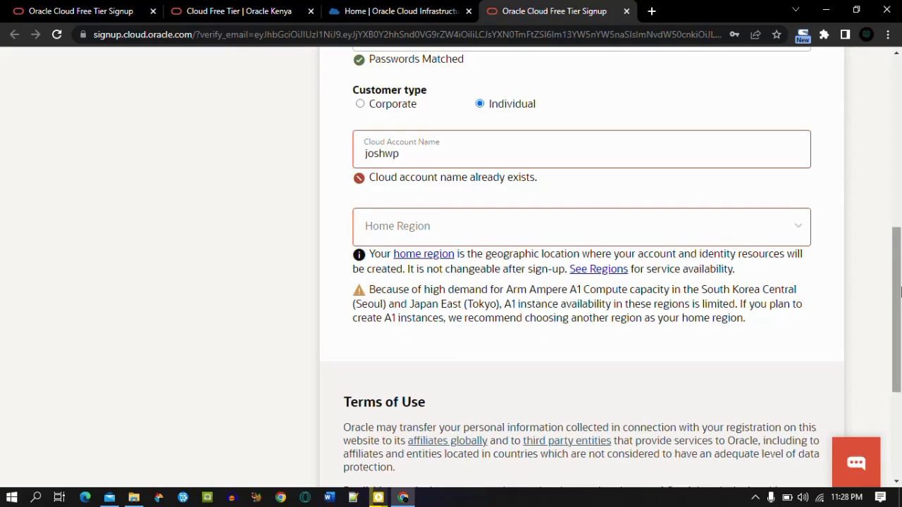
# Step: Choose South Africa Central (Johannesburg) as home region and change the account name to joshwp4
pyautogui.click(580, 226)
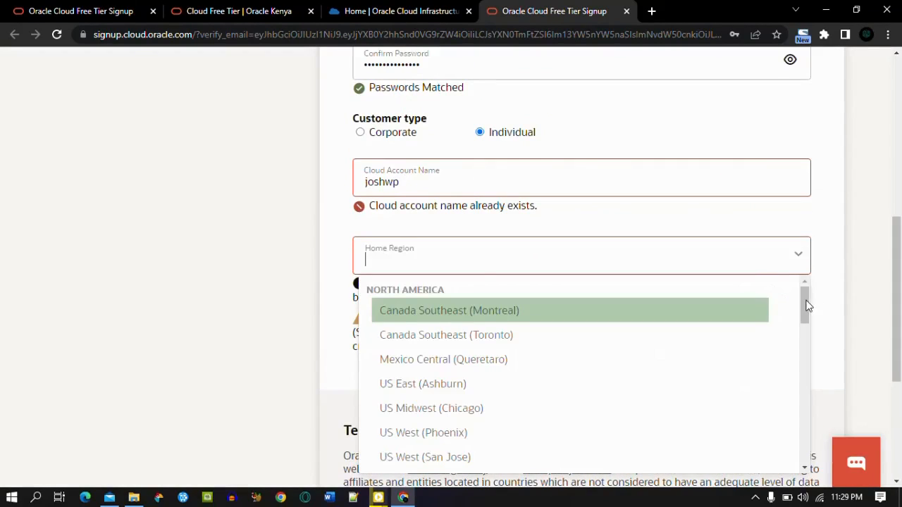
pyautogui.scroll(-3)
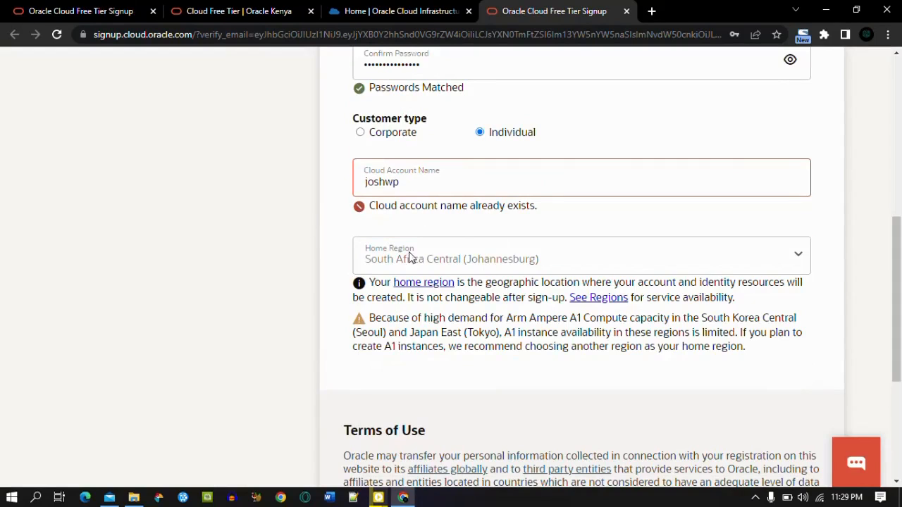
pyautogui.moveTo(439, 312)
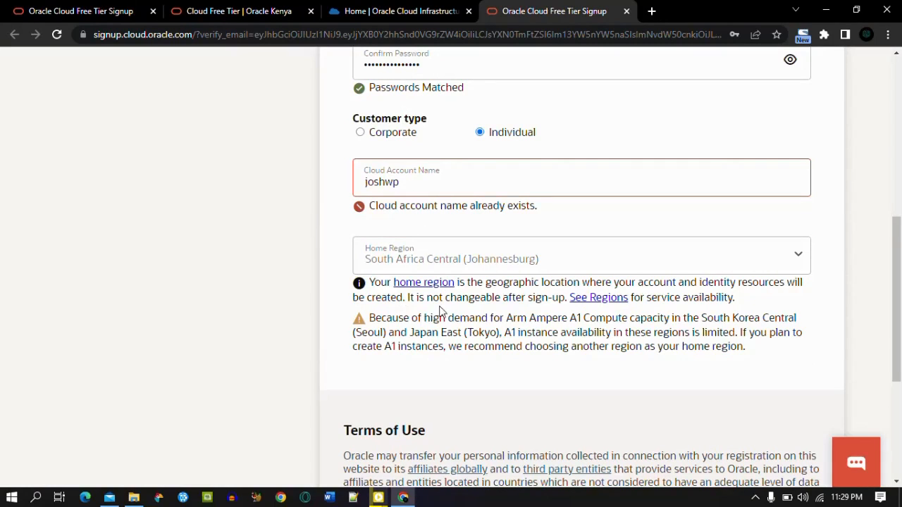
pyautogui.moveTo(434, 284)
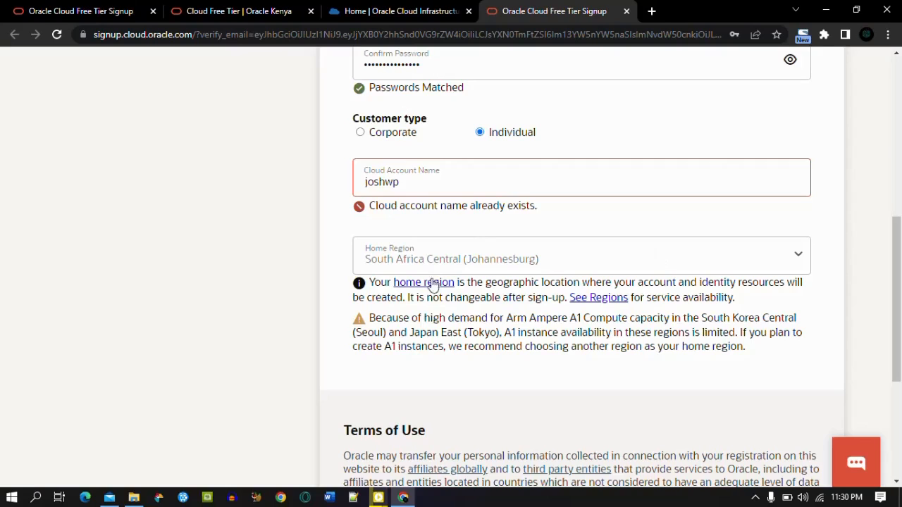
pyautogui.moveTo(623, 321)
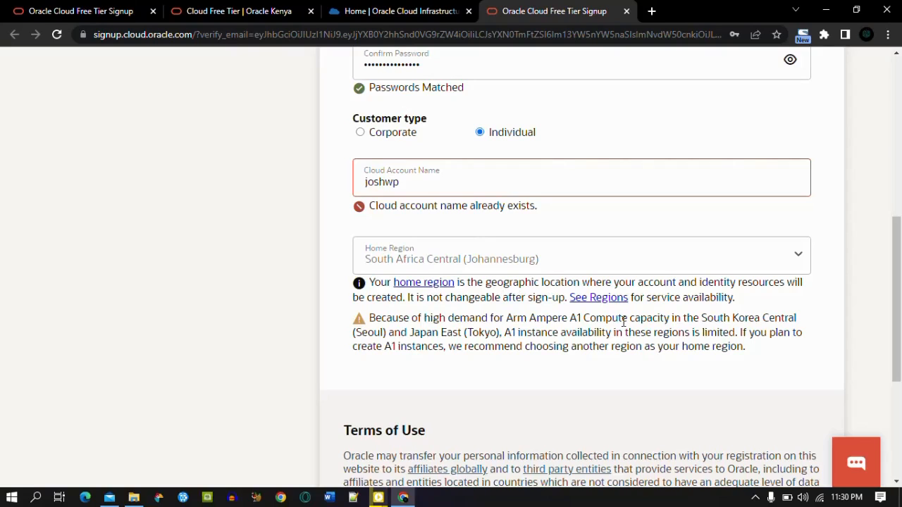
pyautogui.moveTo(507, 259)
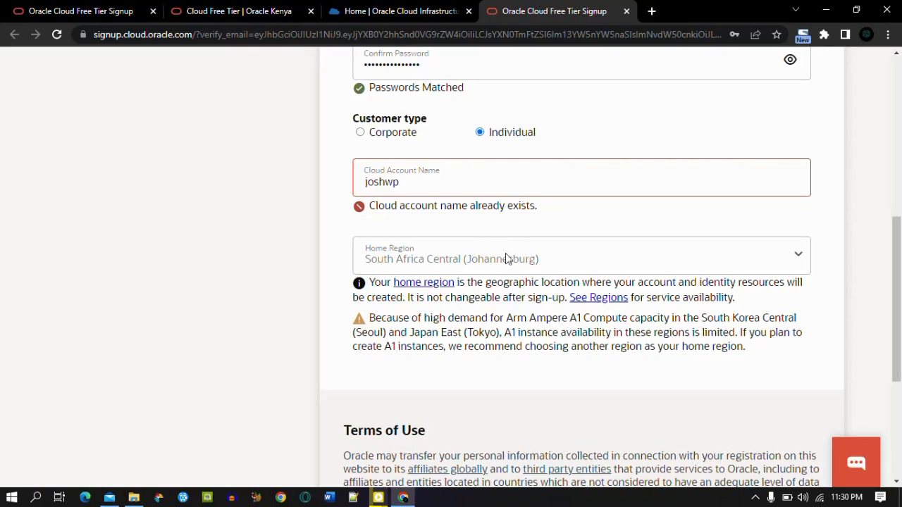
pyautogui.scroll(3)
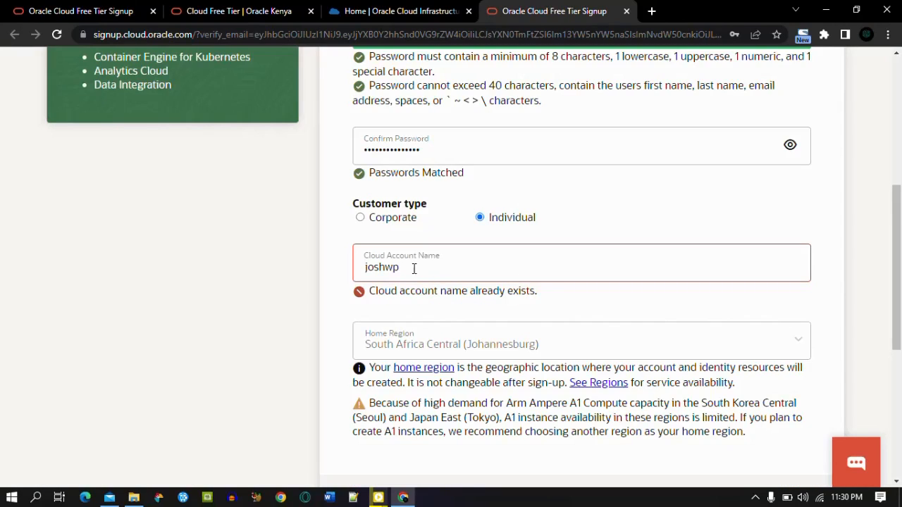
pyautogui.write('4')
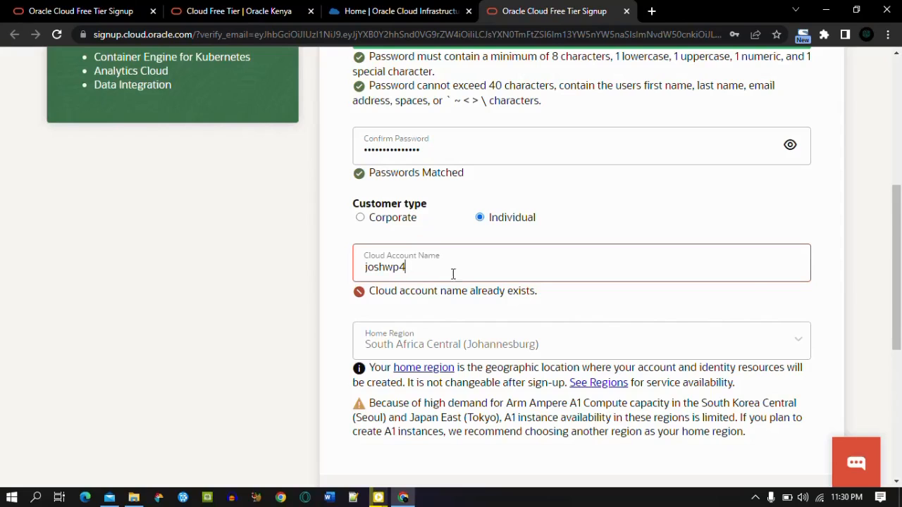
pyautogui.scroll(-3)
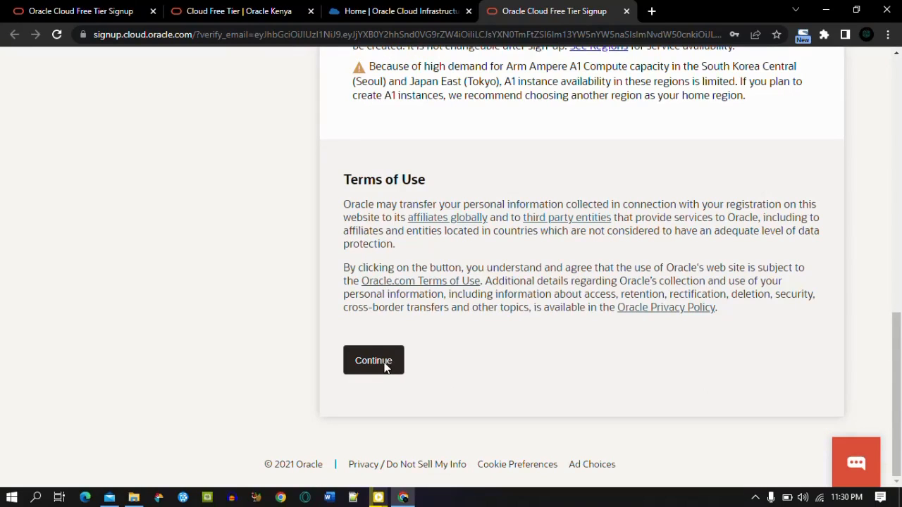
# Step: Continue to Address Information and review the address, phone, Payment Verification and Agreement sections
pyautogui.click(374, 361)
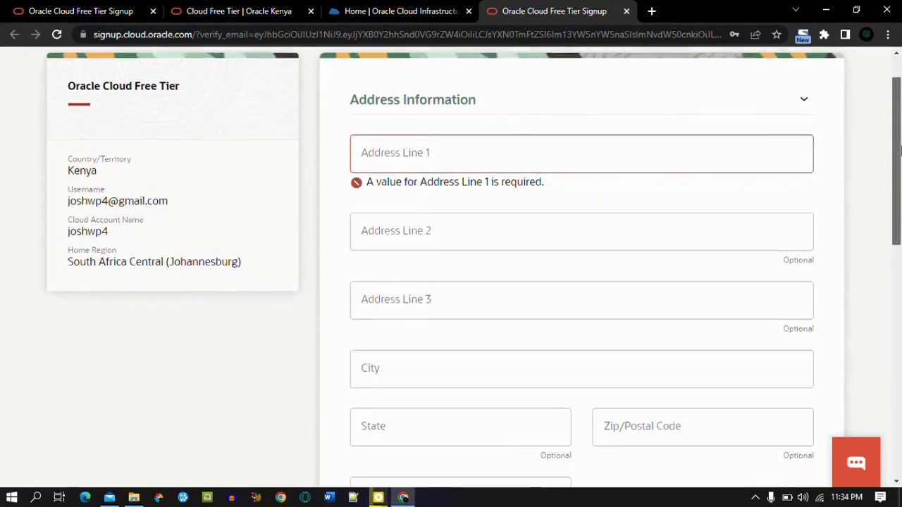
pyautogui.scroll(-3)
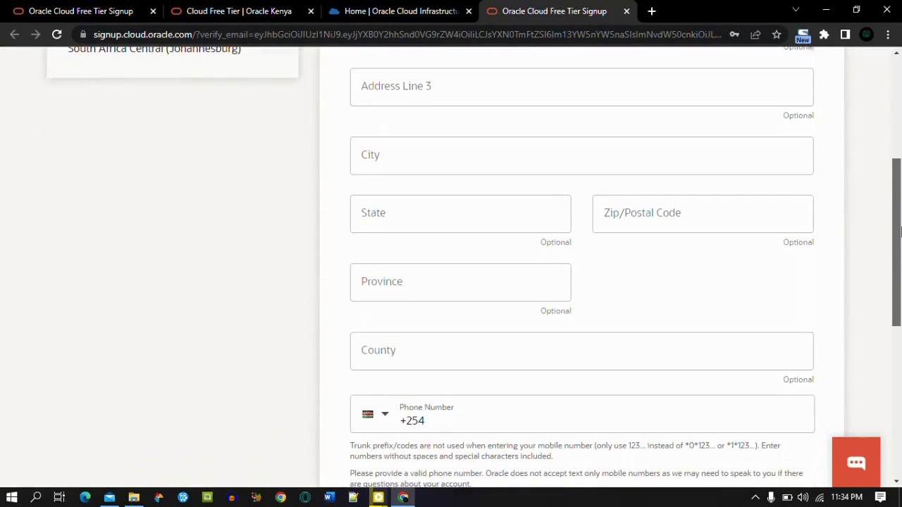
pyautogui.scroll(-3)
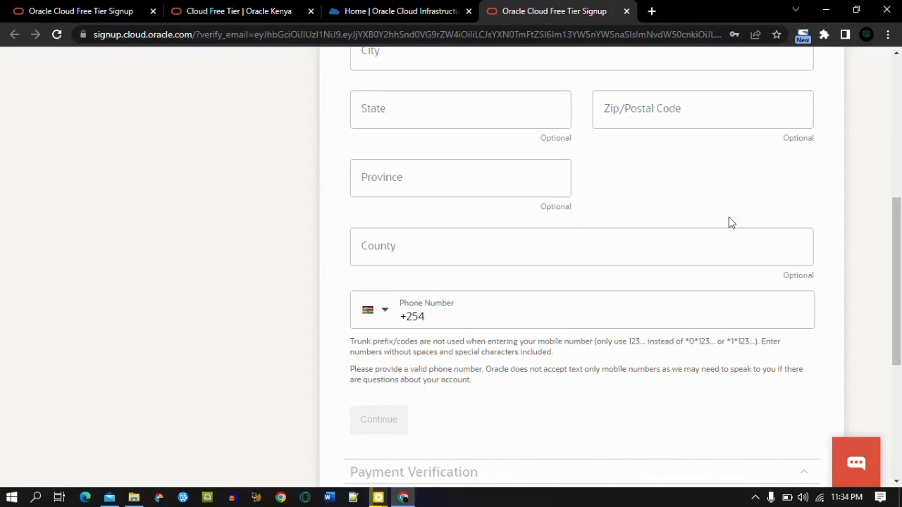
pyautogui.scroll(-3)
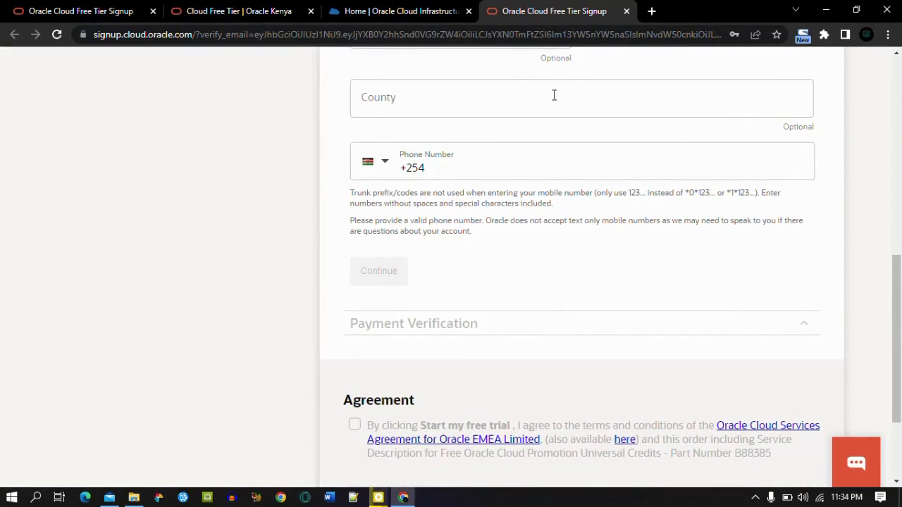
pyautogui.moveTo(458, 323)
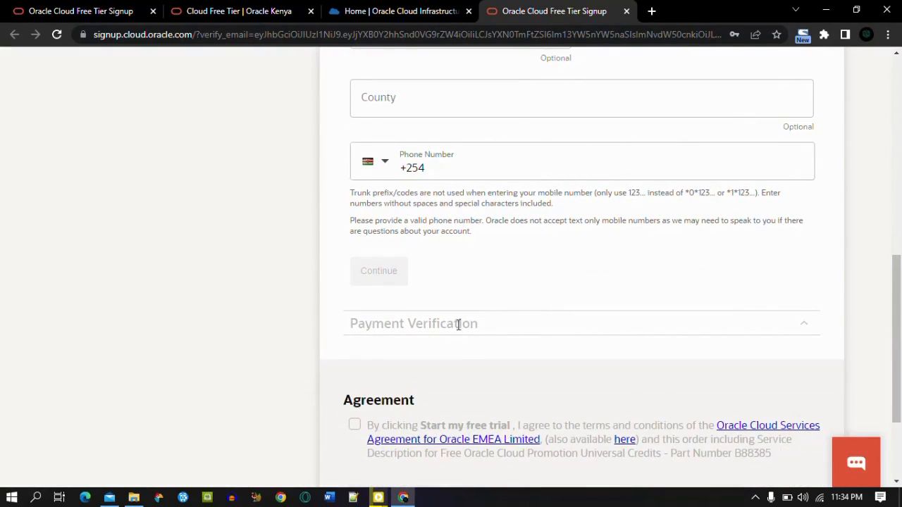
pyautogui.moveTo(500, 324)
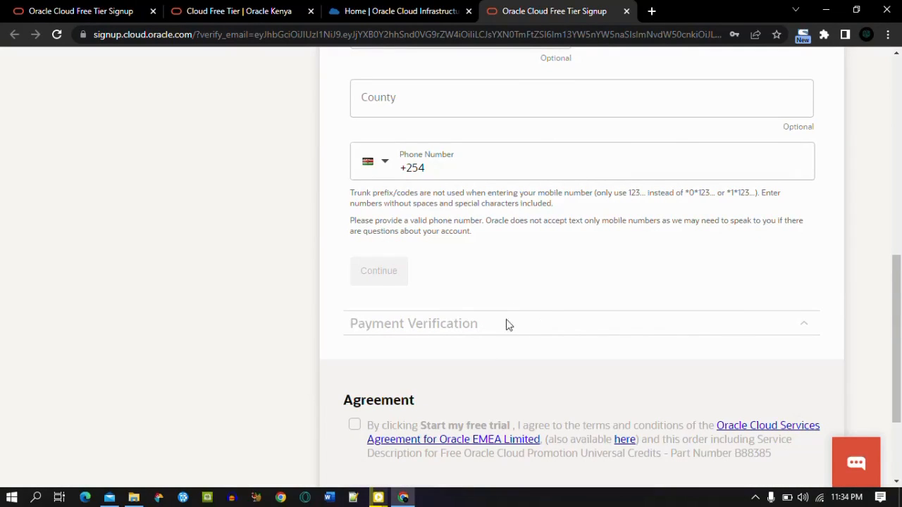
pyautogui.moveTo(535, 340)
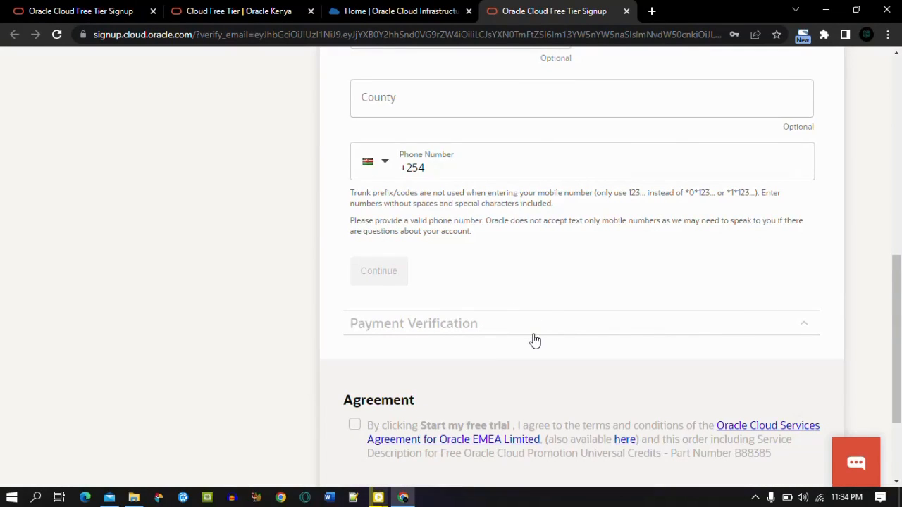
pyautogui.moveTo(597, 346)
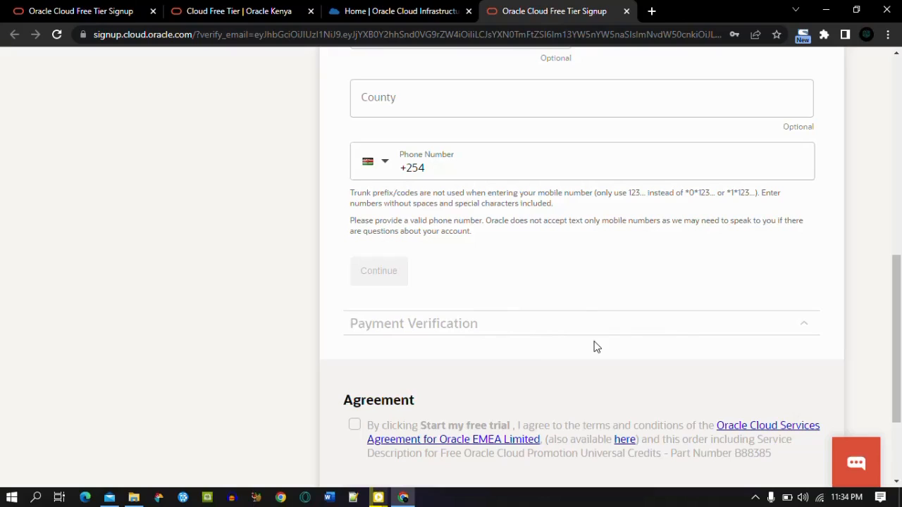
pyautogui.moveTo(578, 329)
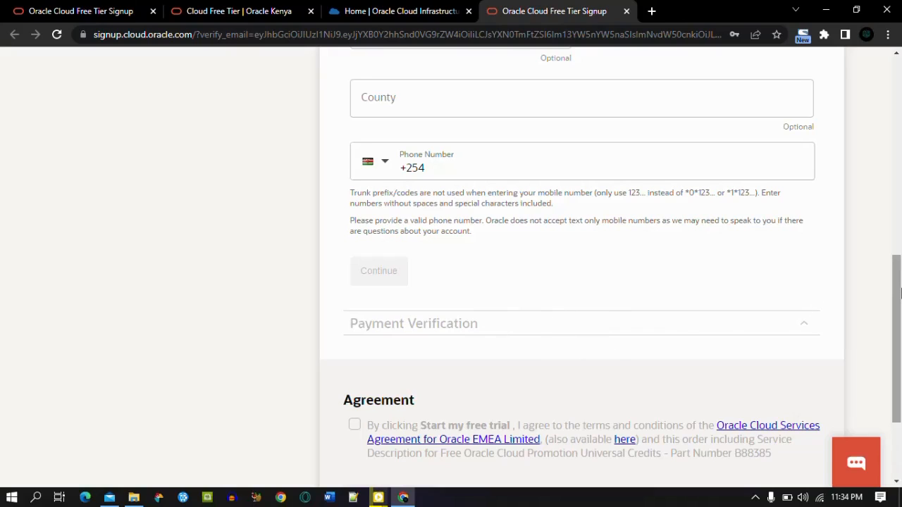
pyautogui.scroll(-3)
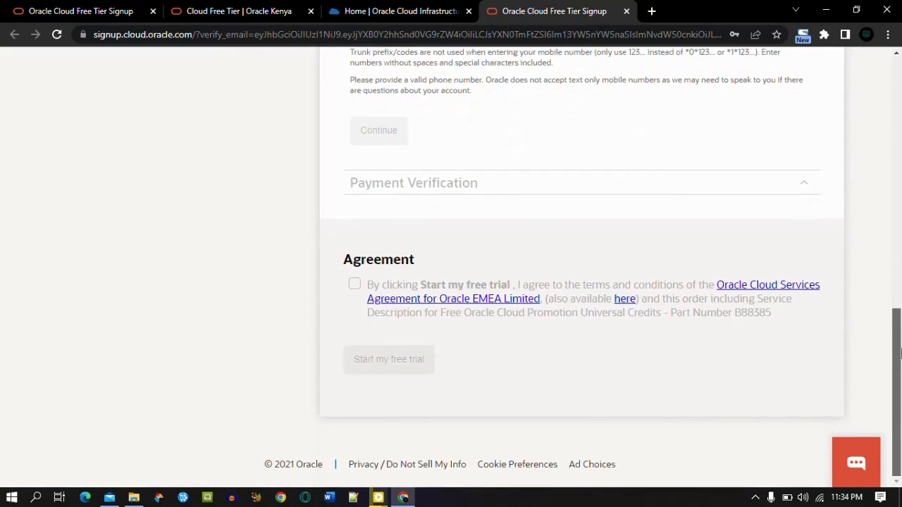
pyautogui.moveTo(553, 148)
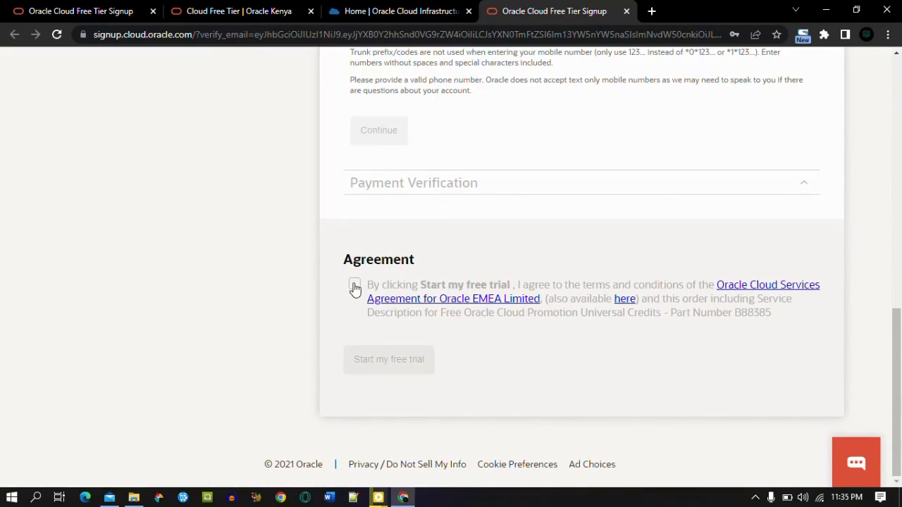
pyautogui.moveTo(372, 372)
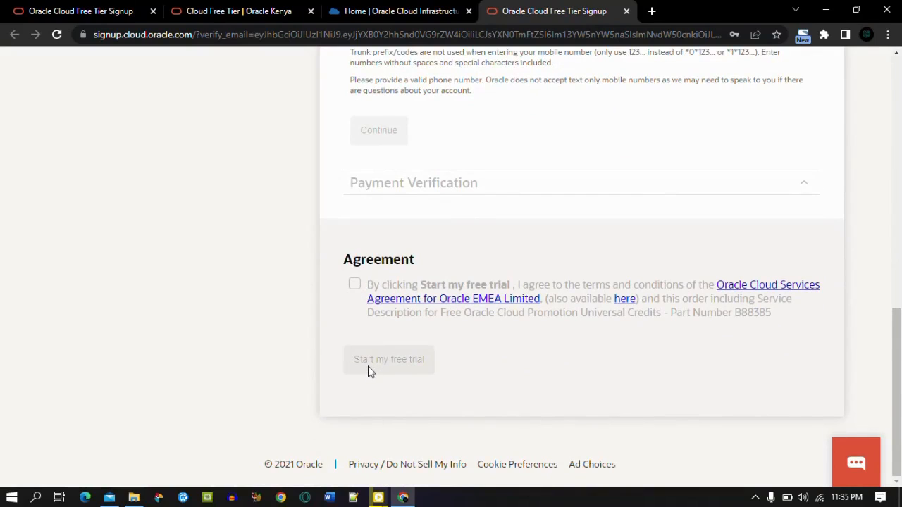
pyautogui.moveTo(521, 359)
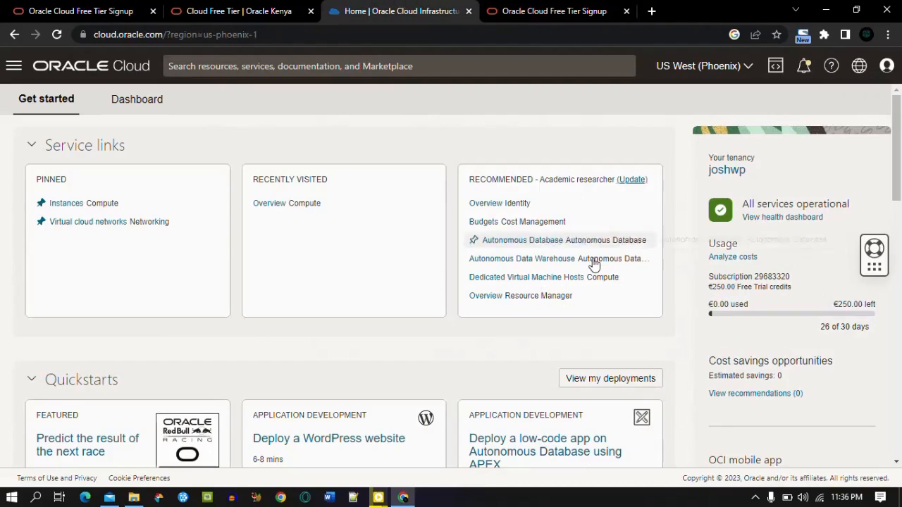
pyautogui.scroll(-3)
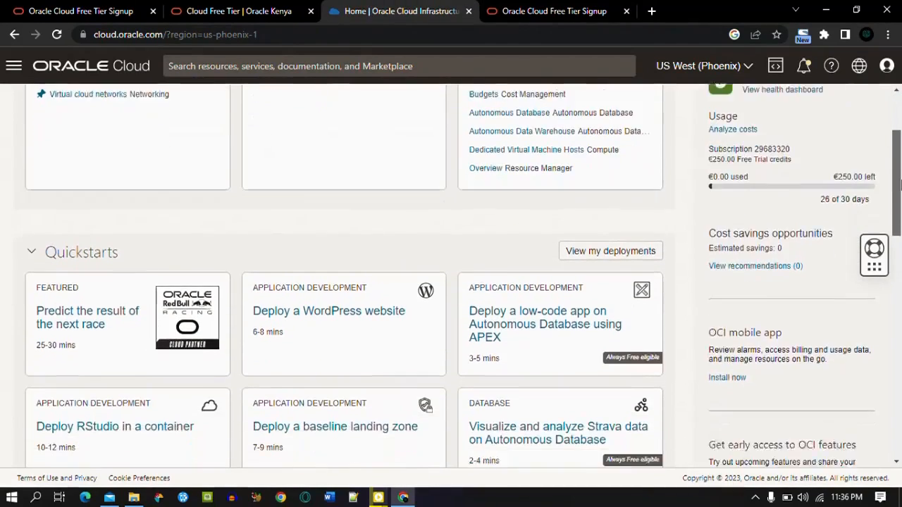
pyautogui.scroll(-3)
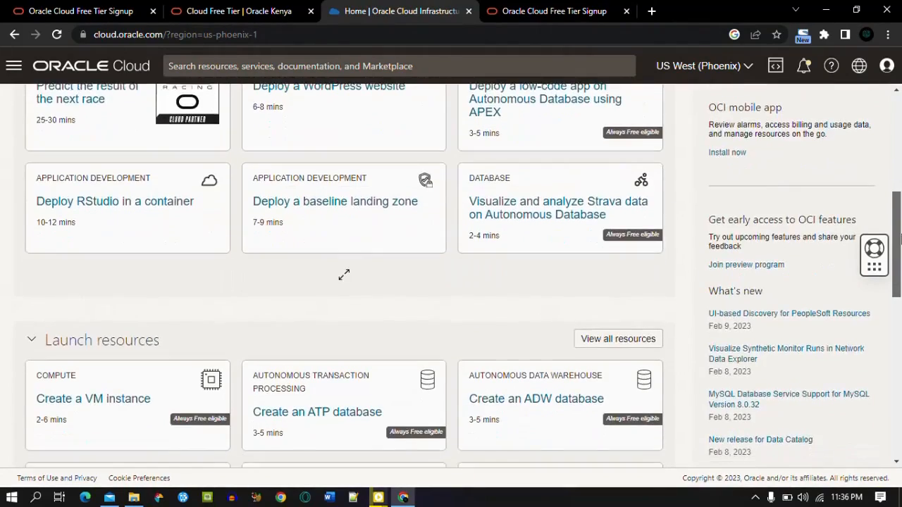
pyautogui.scroll(-3)
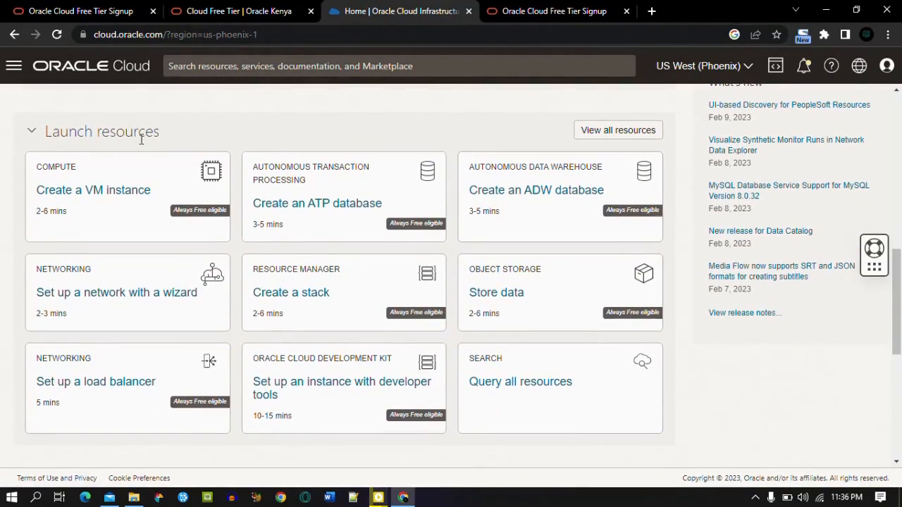
pyautogui.moveTo(93, 190)
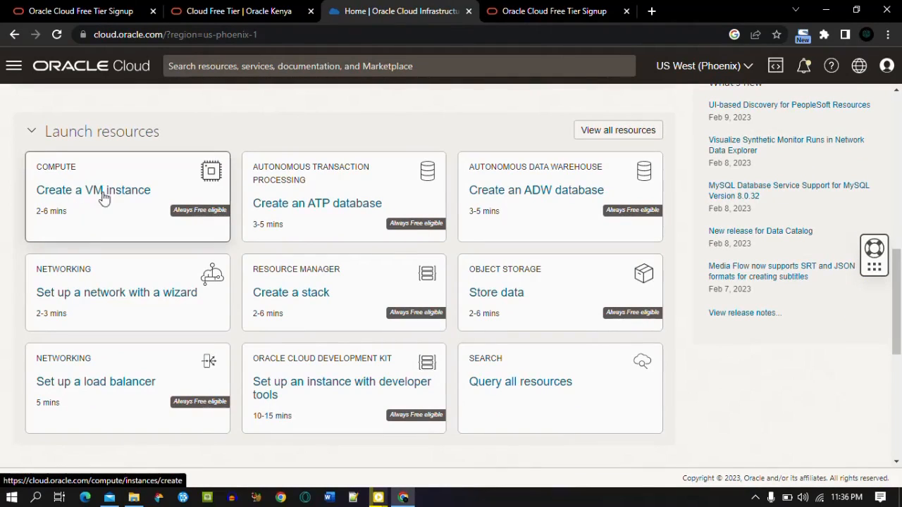
pyautogui.moveTo(175, 217)
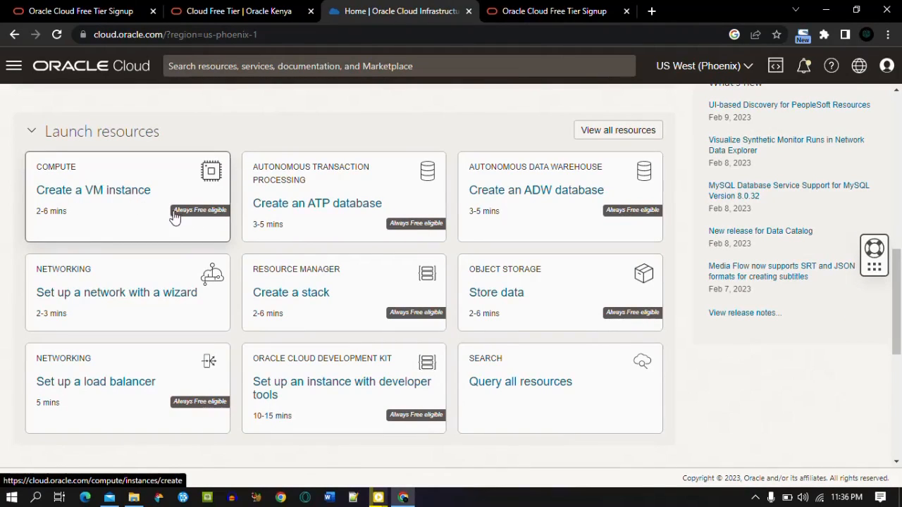
pyautogui.moveTo(336, 214)
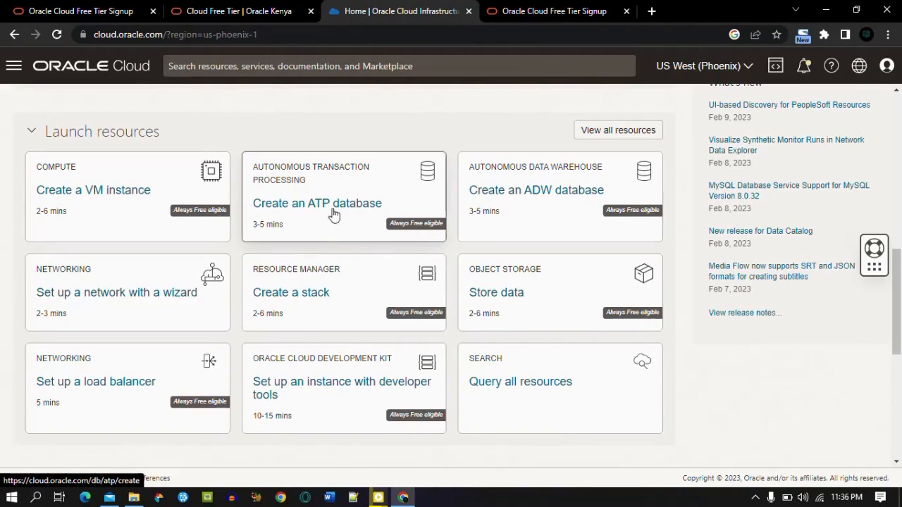
pyautogui.moveTo(422, 237)
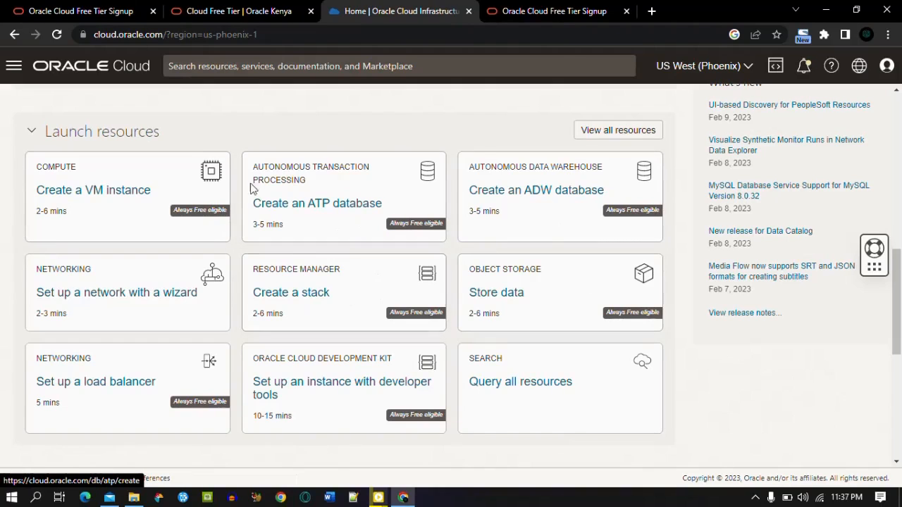
pyautogui.moveTo(233, 130)
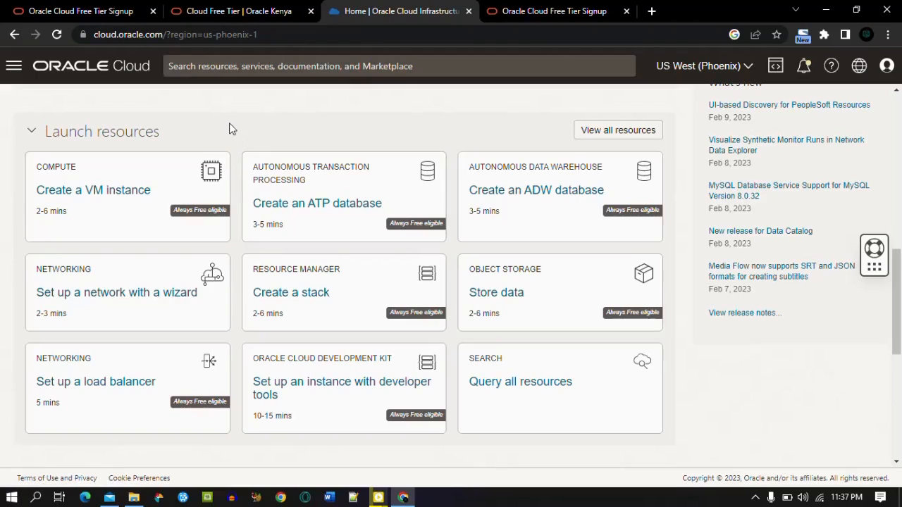
pyautogui.click(232, 11)
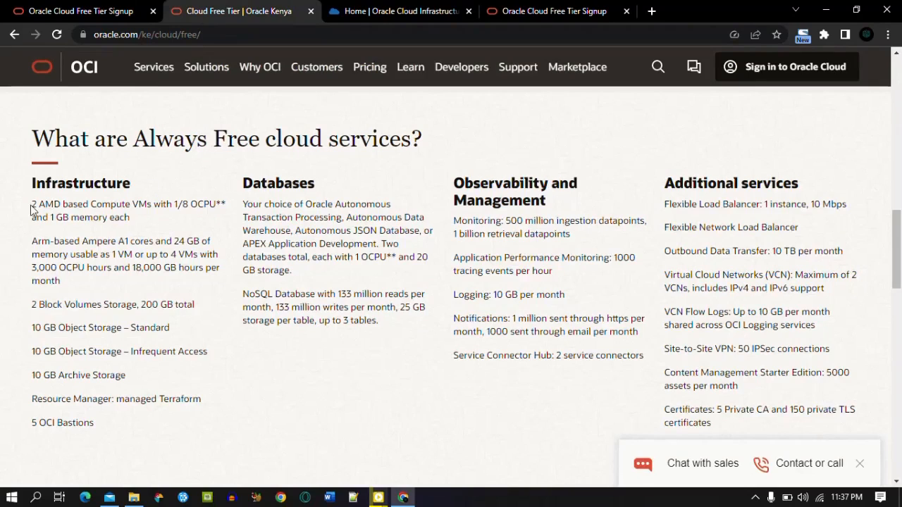
pyautogui.moveTo(110, 208)
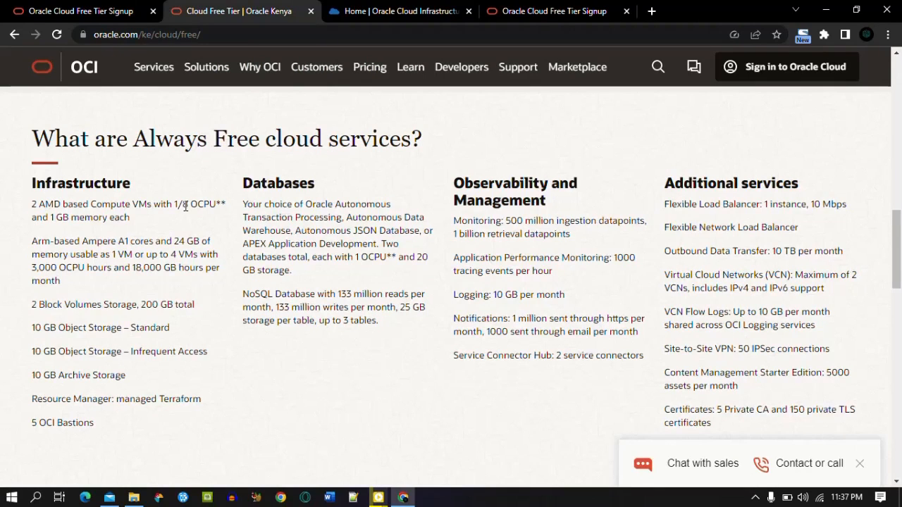
pyautogui.moveTo(99, 228)
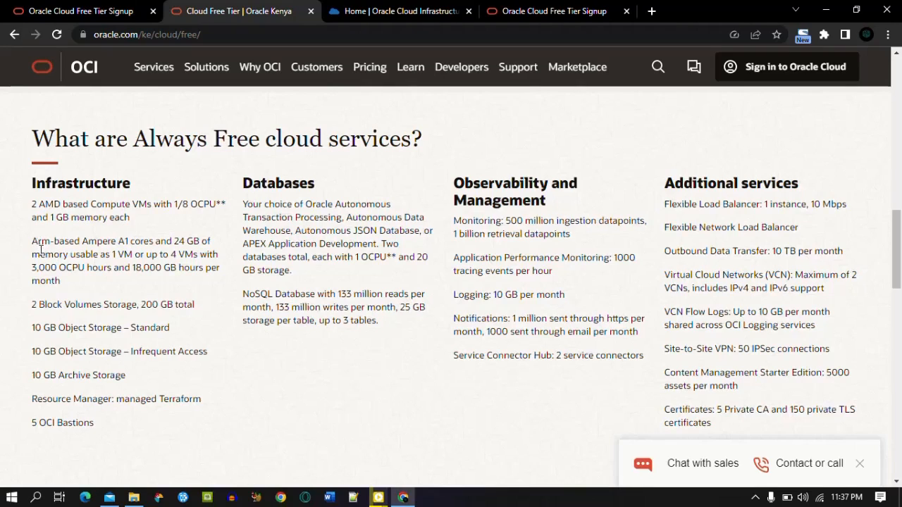
pyautogui.moveTo(33, 205)
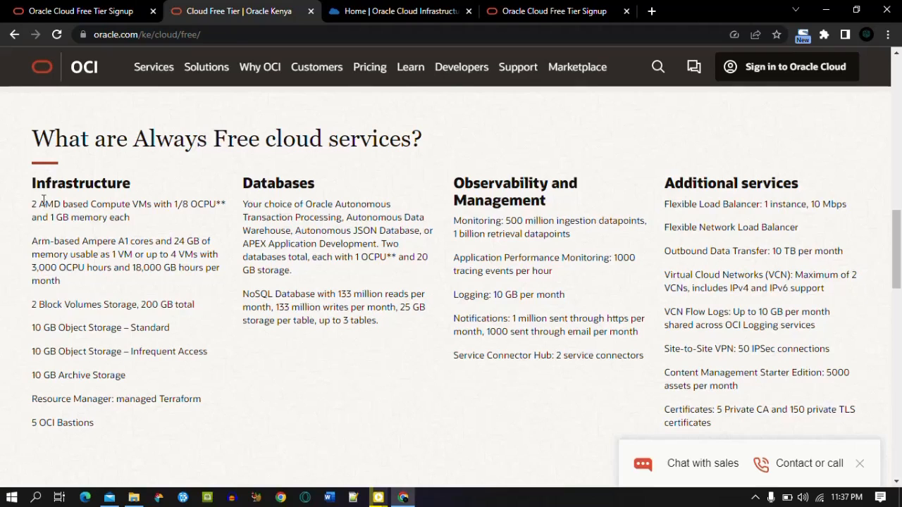
pyautogui.moveTo(36, 217)
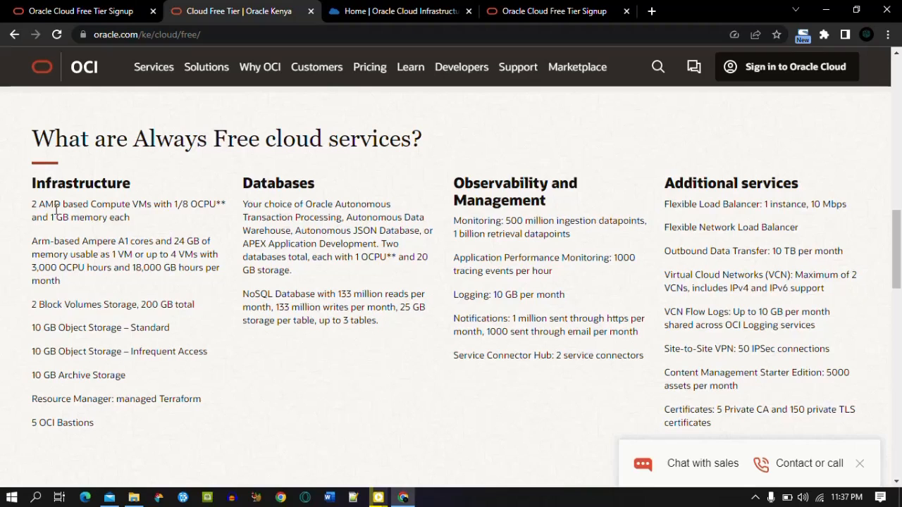
pyautogui.moveTo(76, 225)
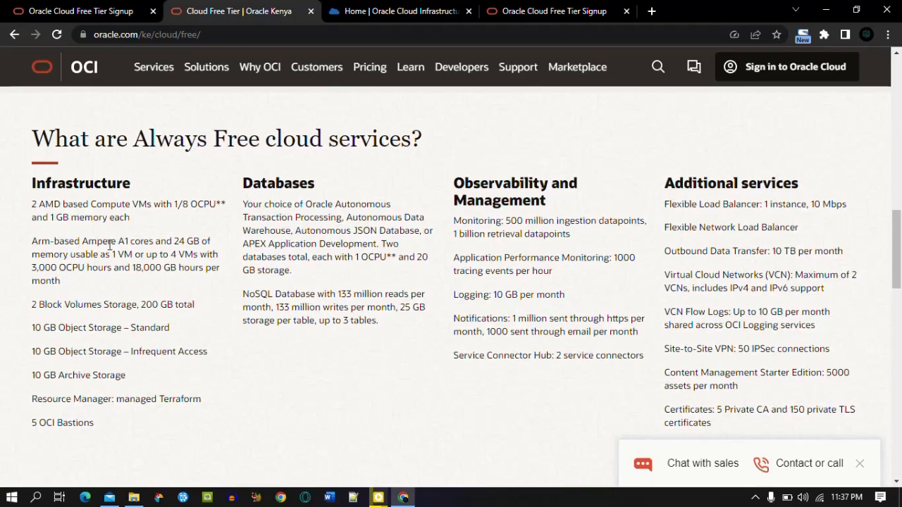
pyautogui.moveTo(194, 254)
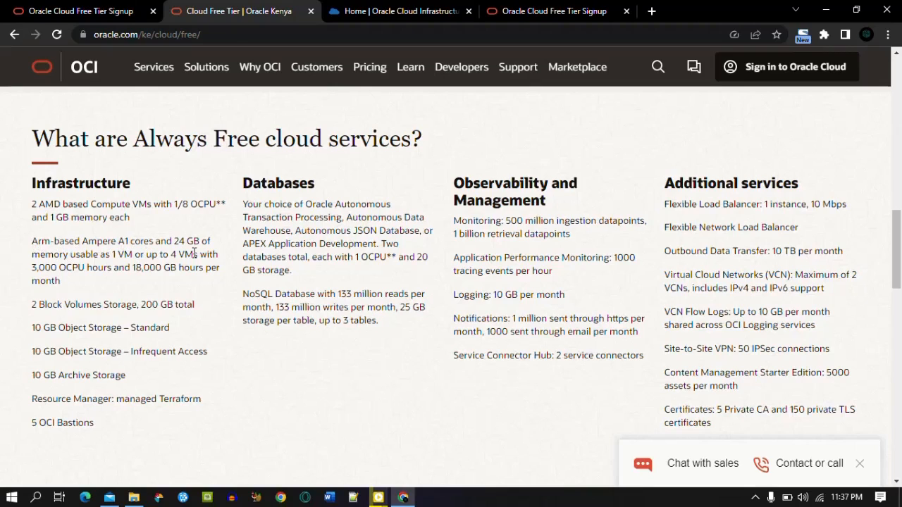
pyautogui.moveTo(180, 242)
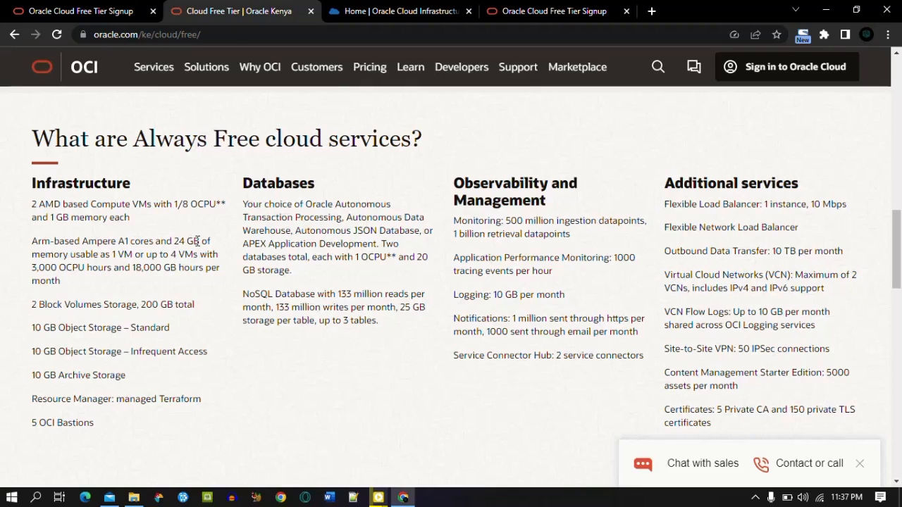
pyautogui.moveTo(189, 248)
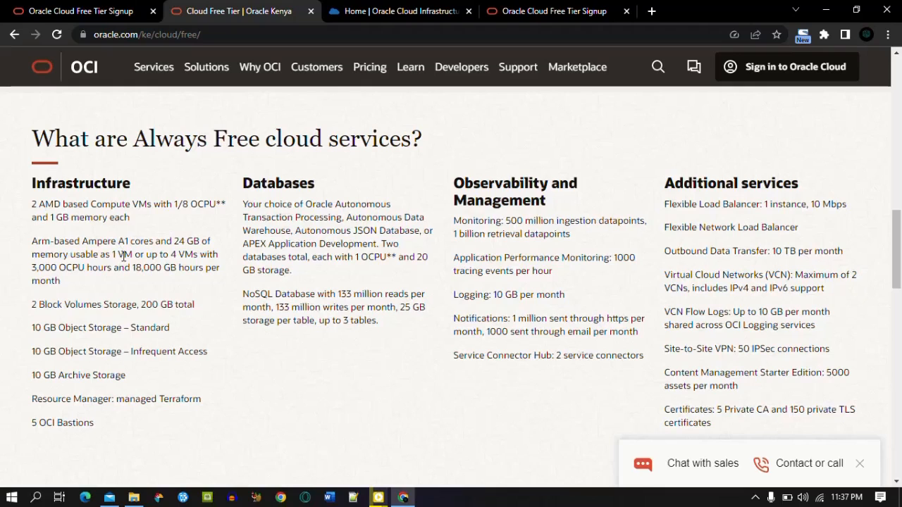
pyautogui.moveTo(107, 266)
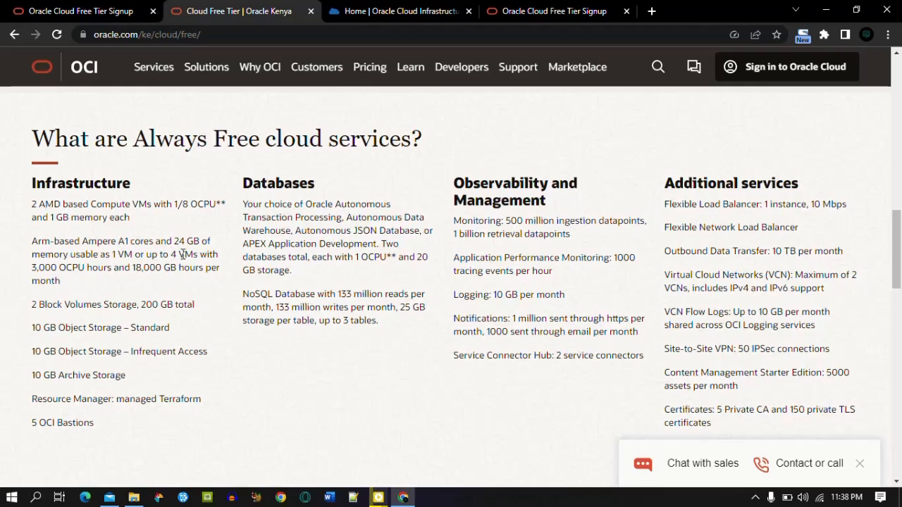
pyautogui.moveTo(205, 245)
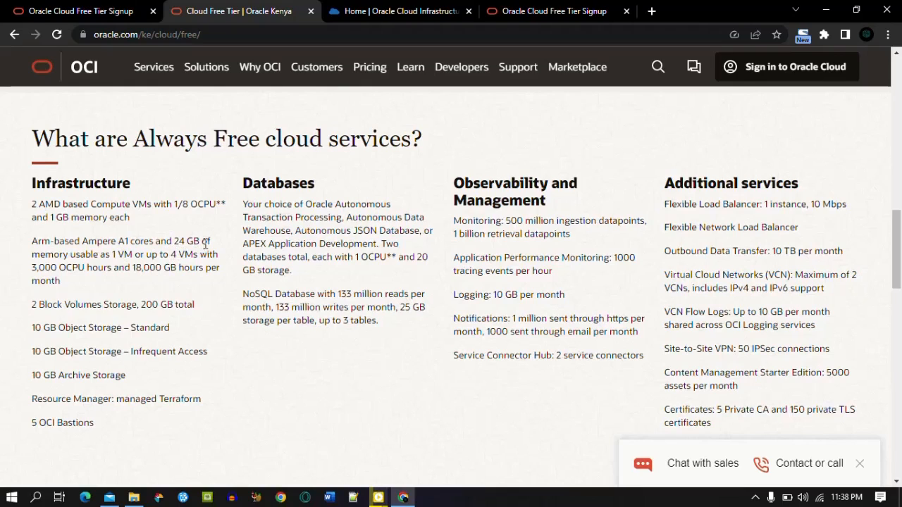
pyautogui.moveTo(82, 251)
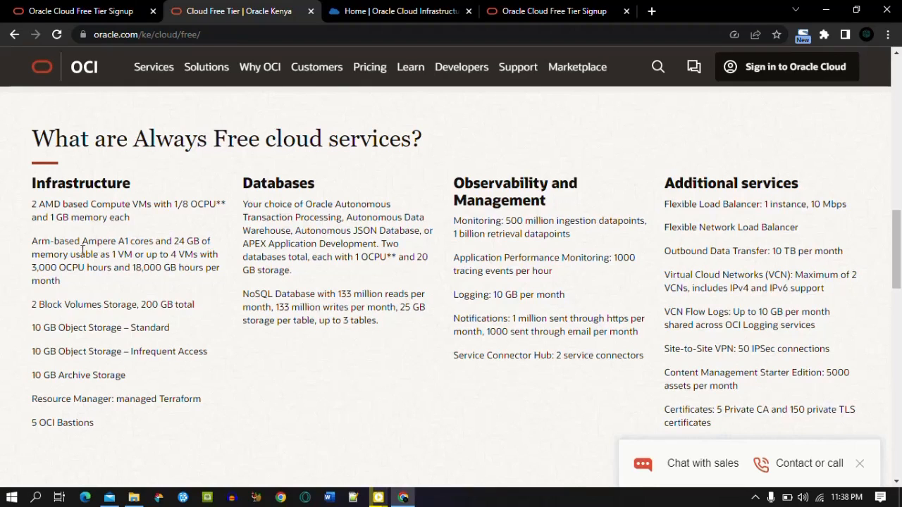
pyautogui.moveTo(112, 254)
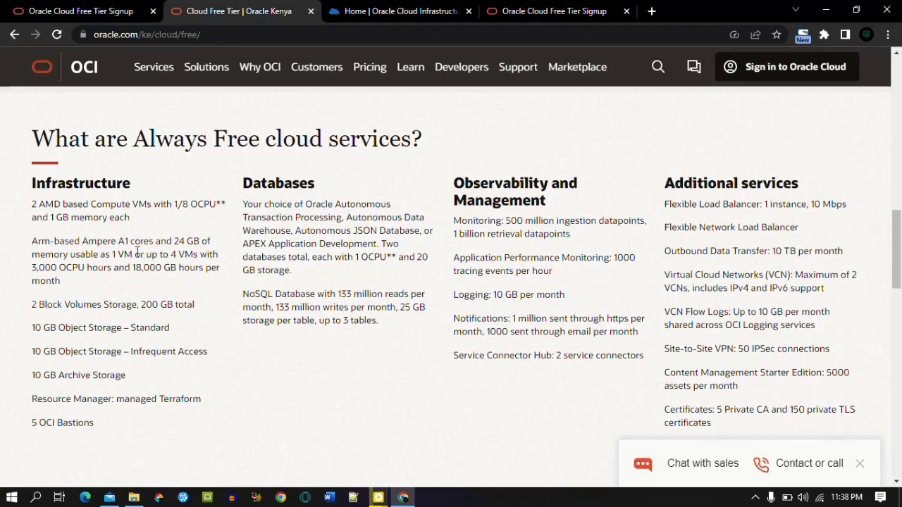
pyautogui.moveTo(130, 231)
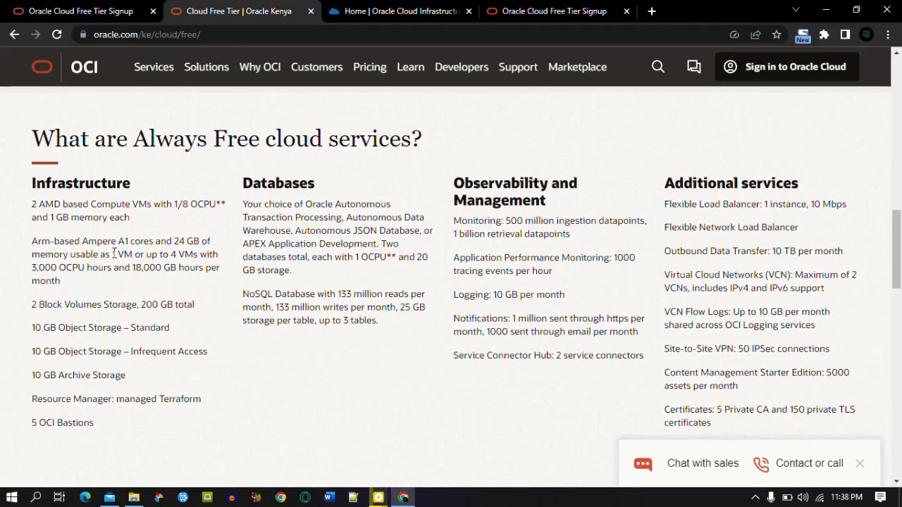
pyautogui.moveTo(186, 254)
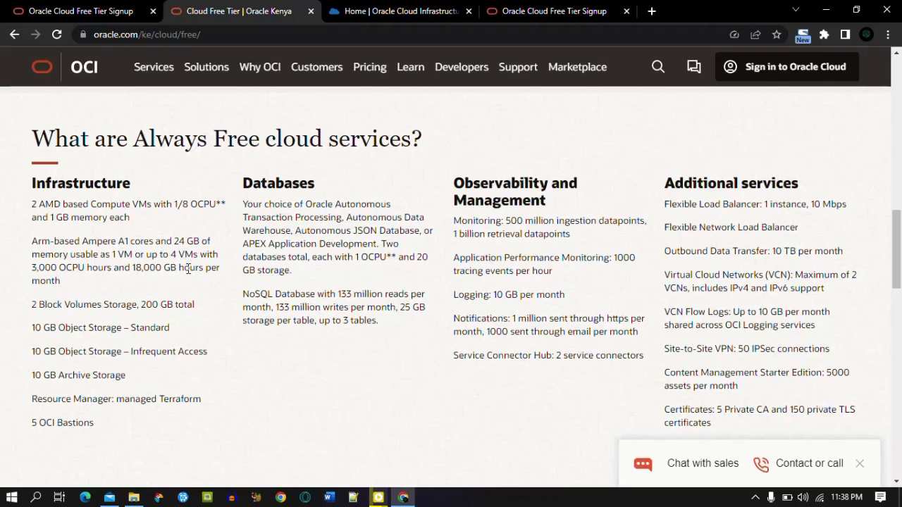
pyautogui.moveTo(79, 281)
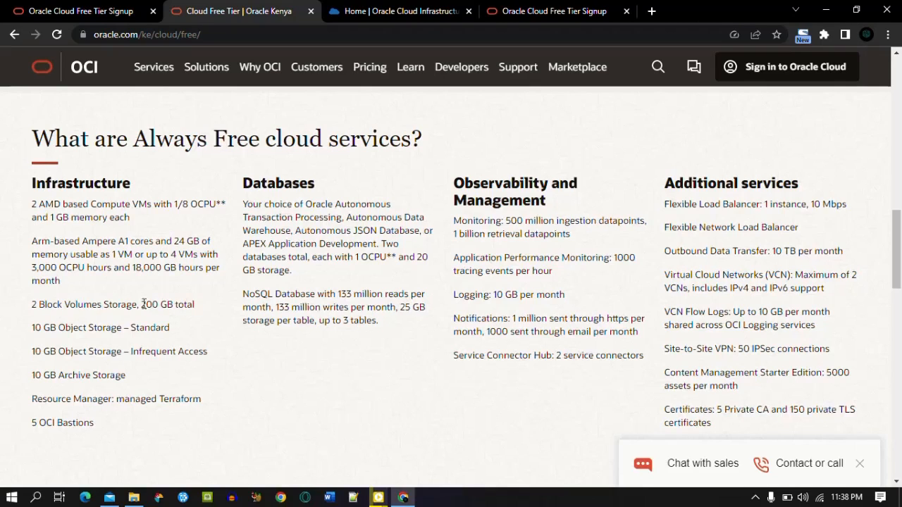
pyautogui.doubleClick(166, 304)
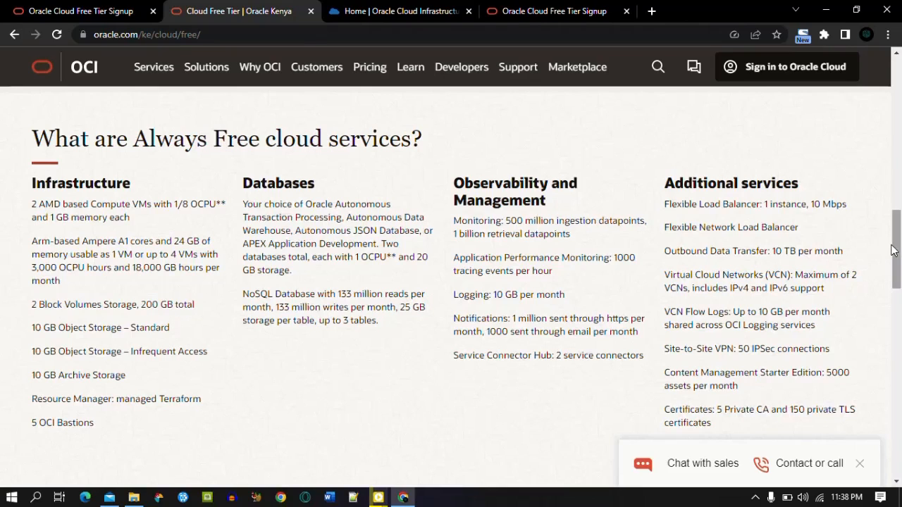
pyautogui.moveTo(771, 251)
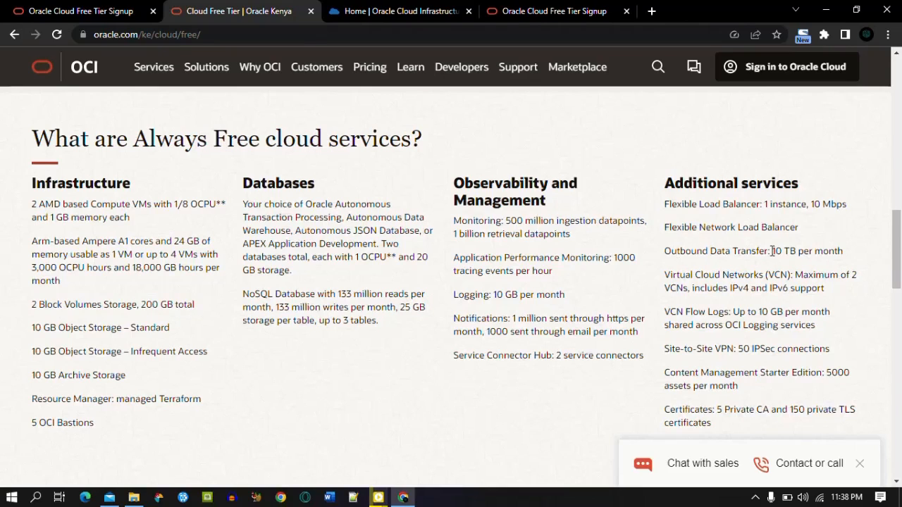
pyautogui.doubleClick(806, 251)
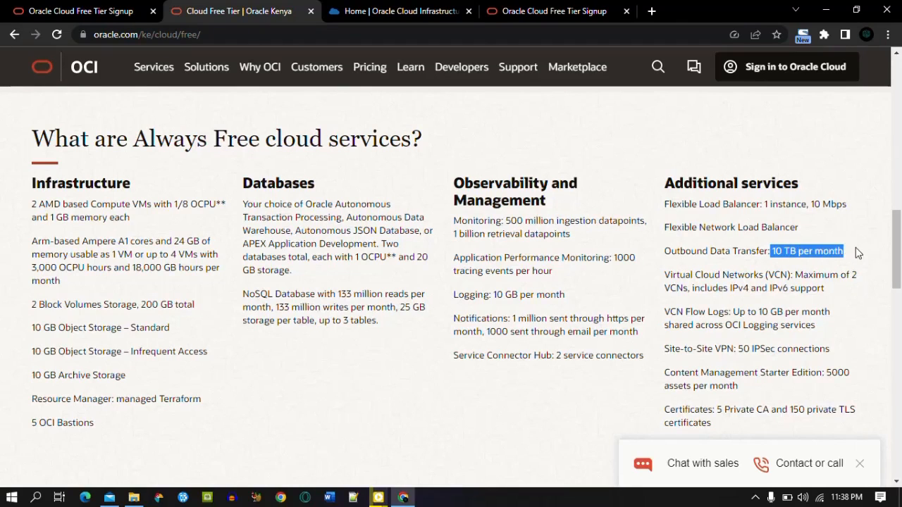
pyautogui.moveTo(791, 231)
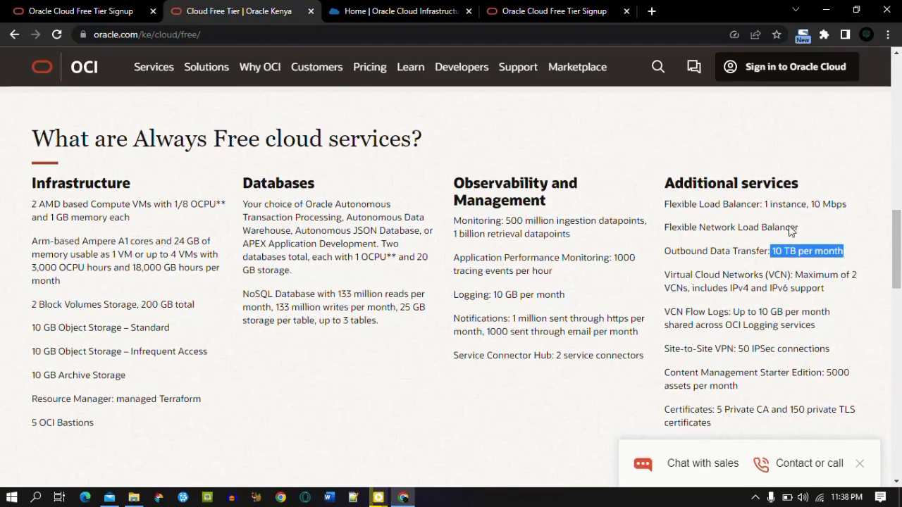
pyautogui.moveTo(803, 243)
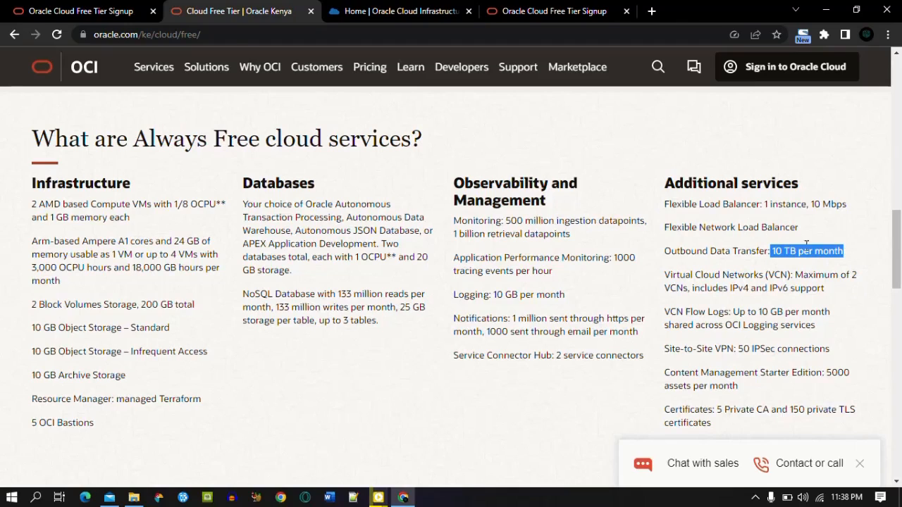
pyautogui.moveTo(786, 251)
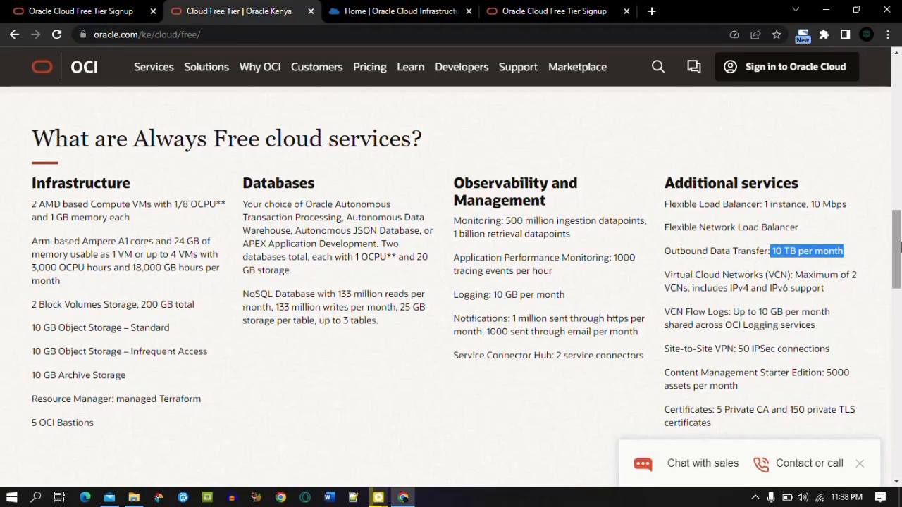
pyautogui.scroll(-3)
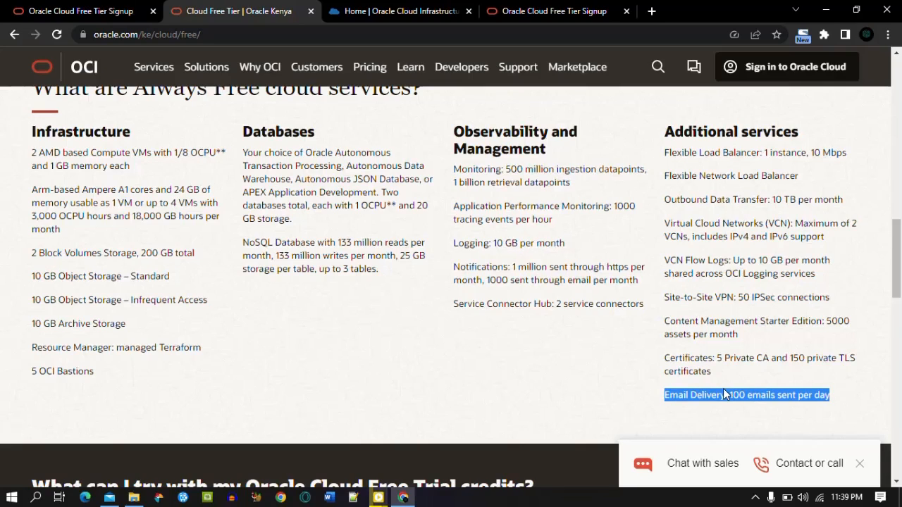
pyautogui.moveTo(724, 361)
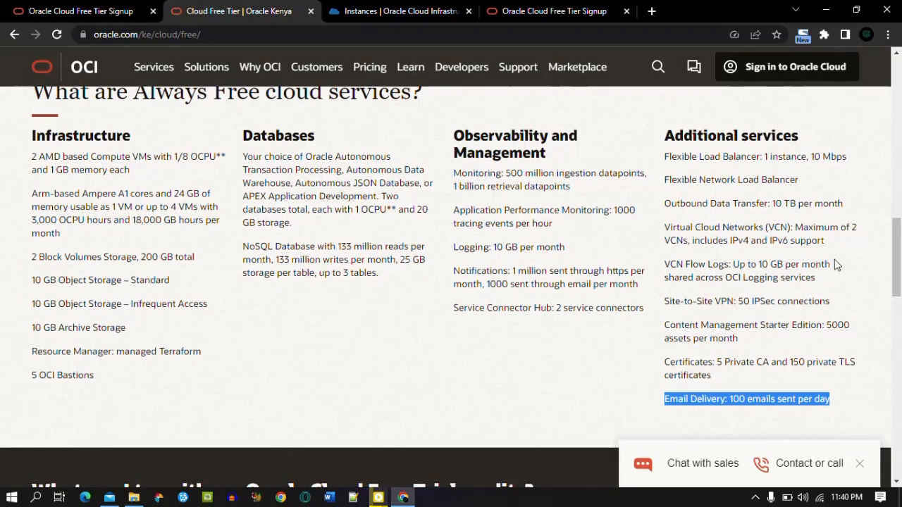
pyautogui.moveTo(396, 254)
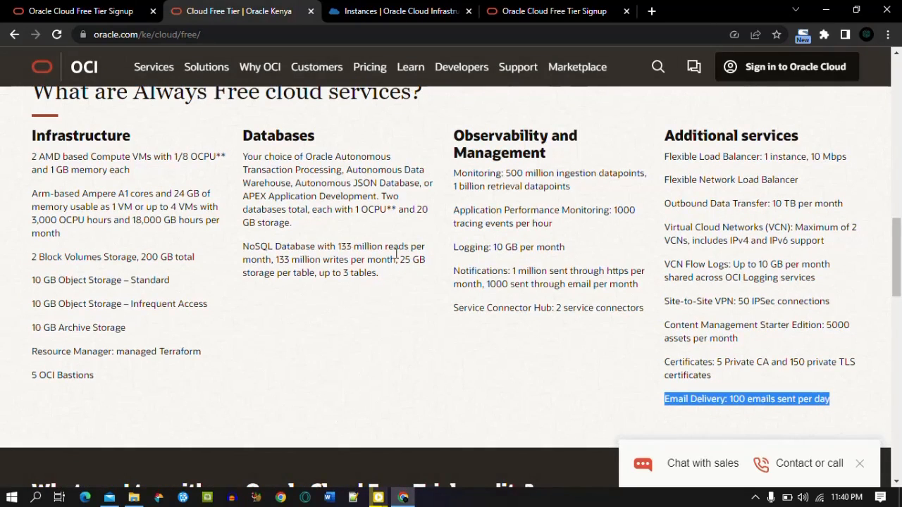
pyautogui.scroll(3)
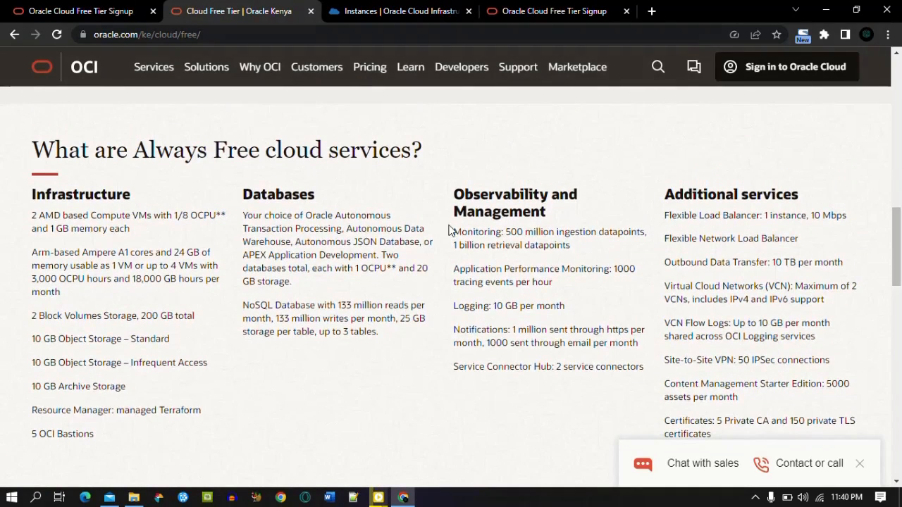
pyautogui.moveTo(352, 194)
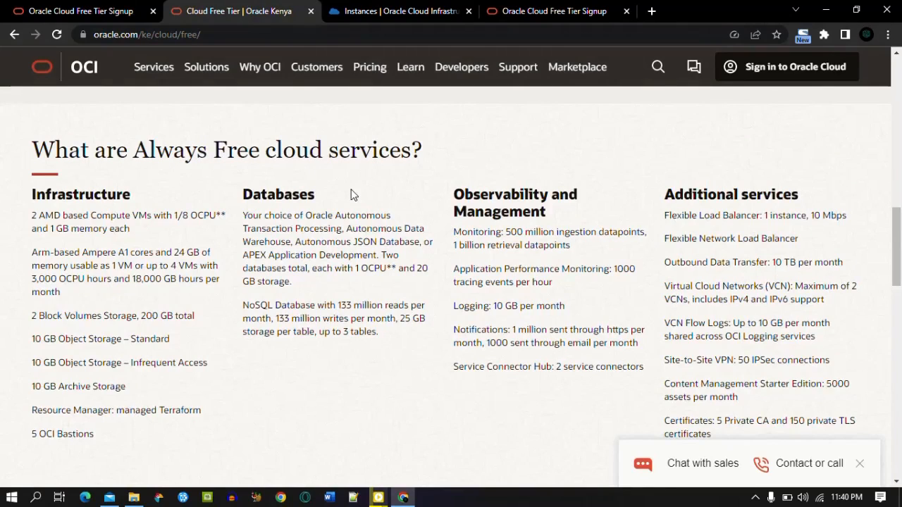
pyautogui.moveTo(372, 331)
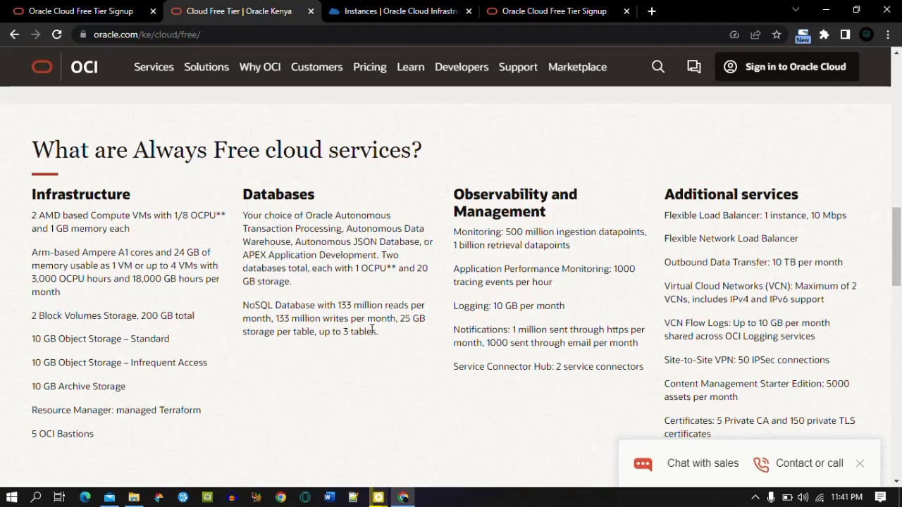
pyautogui.moveTo(363, 306)
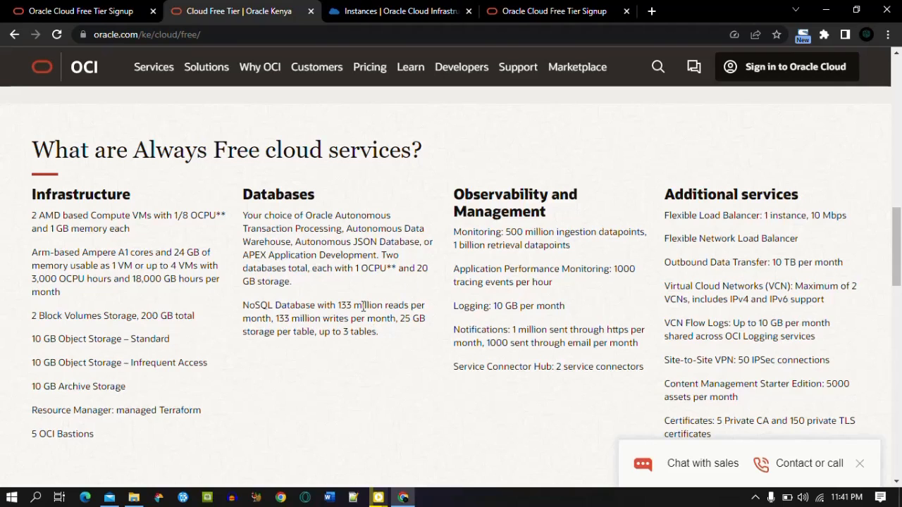